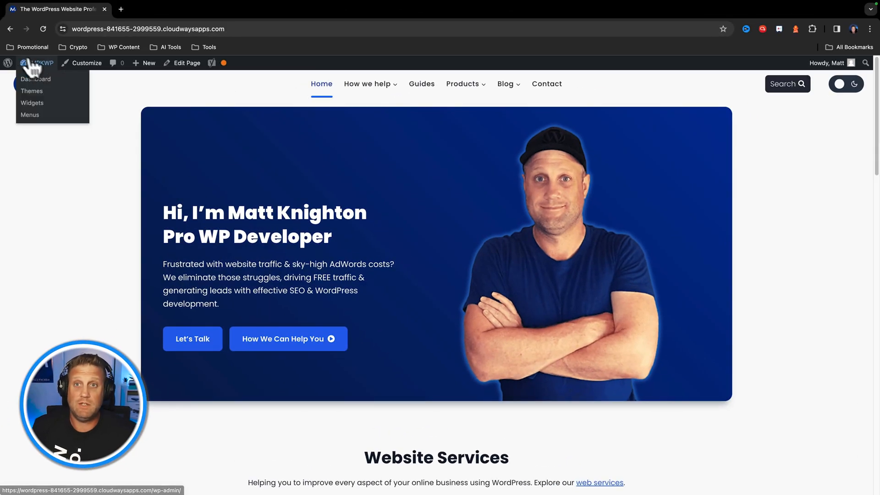
Search the WordPress plugin directory for 'fluentcrm' from Plugins > Add New
left_click(36, 78)
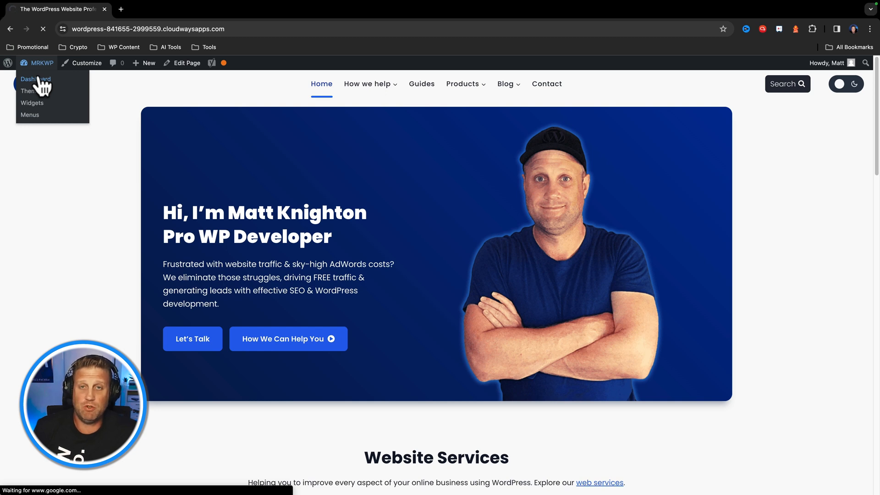
left_click(35, 79)
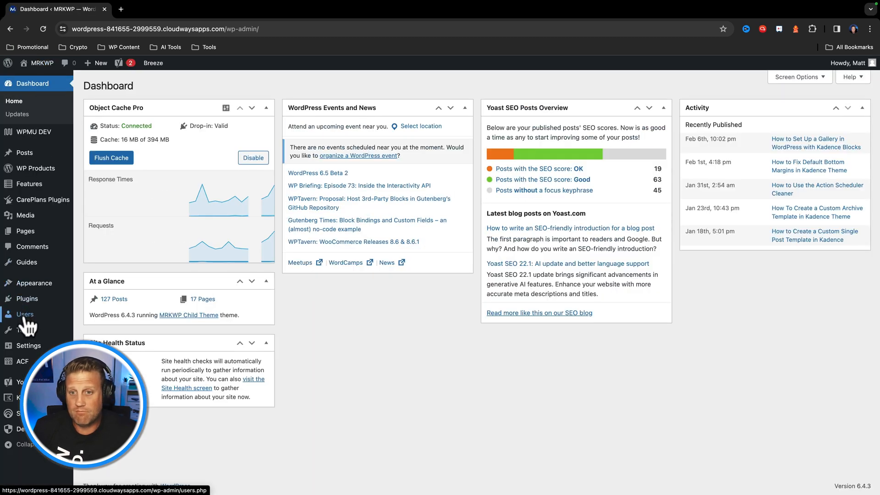
left_click(27, 298)
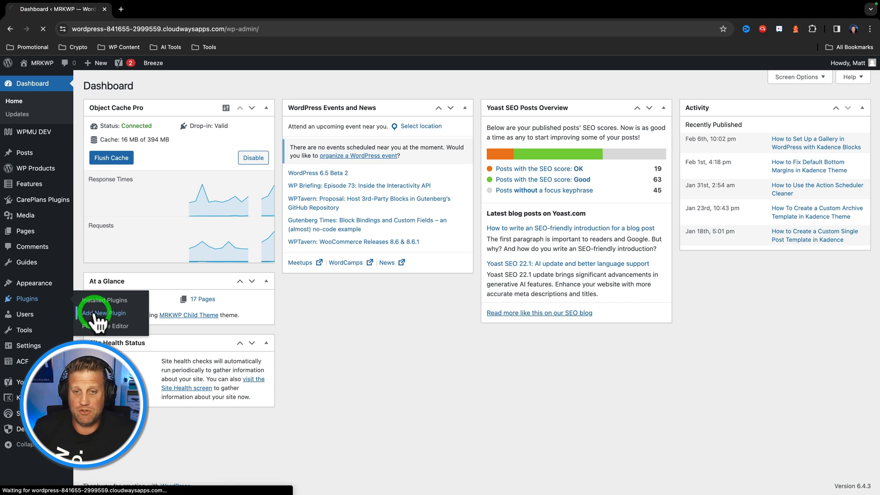
left_click(103, 313)
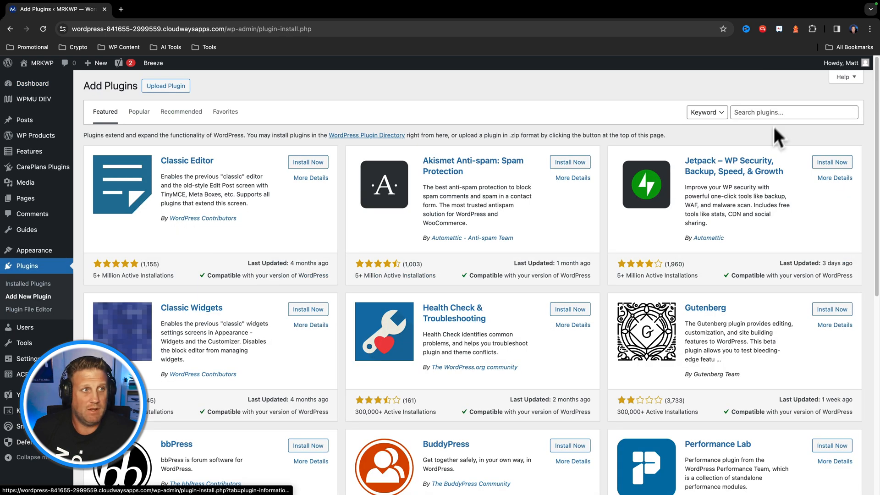
type("f")
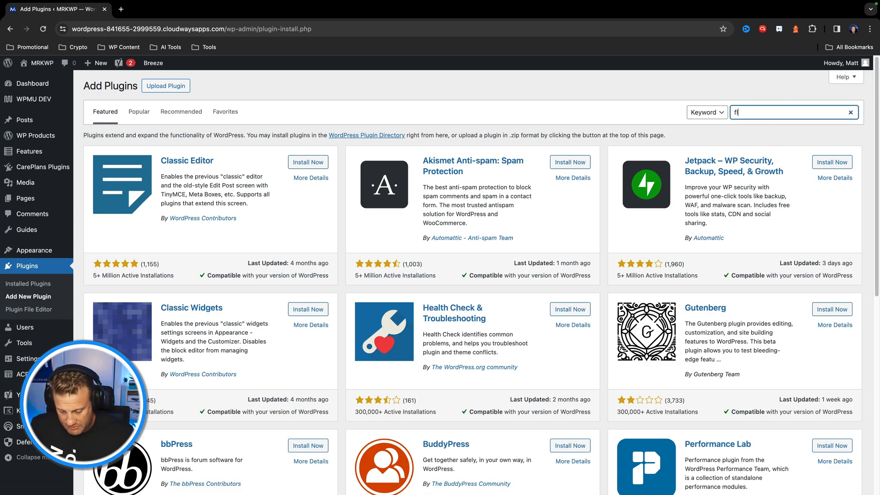
type("luentcrm")
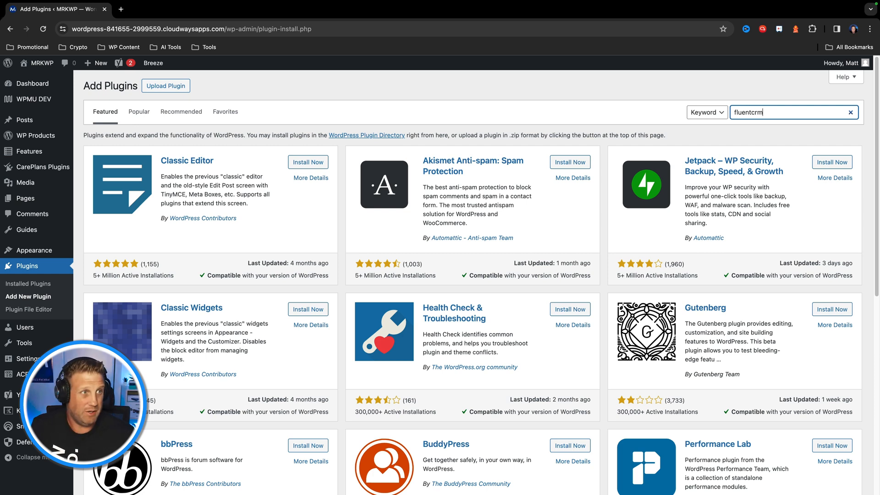
key("Return")
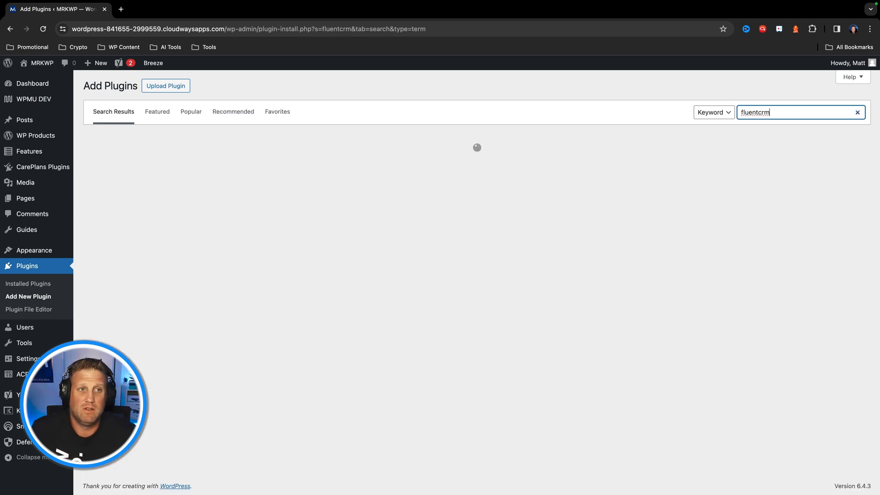
key("Return")
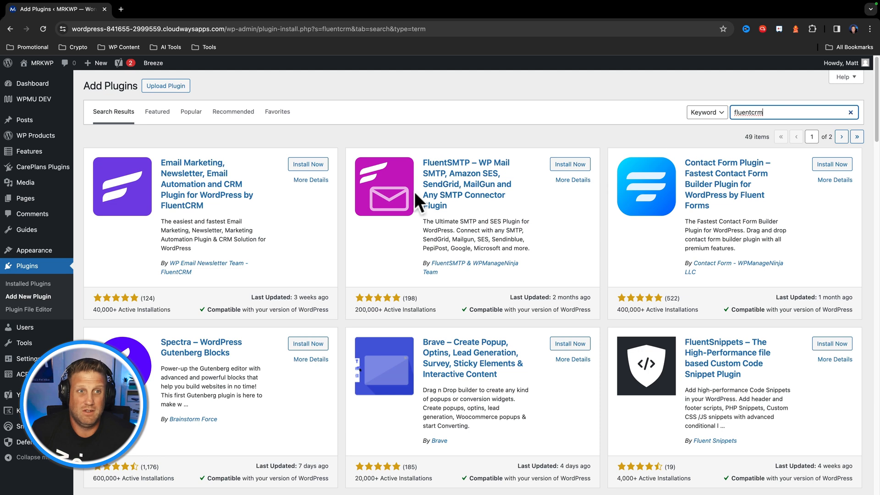
mouse_move(180, 173)
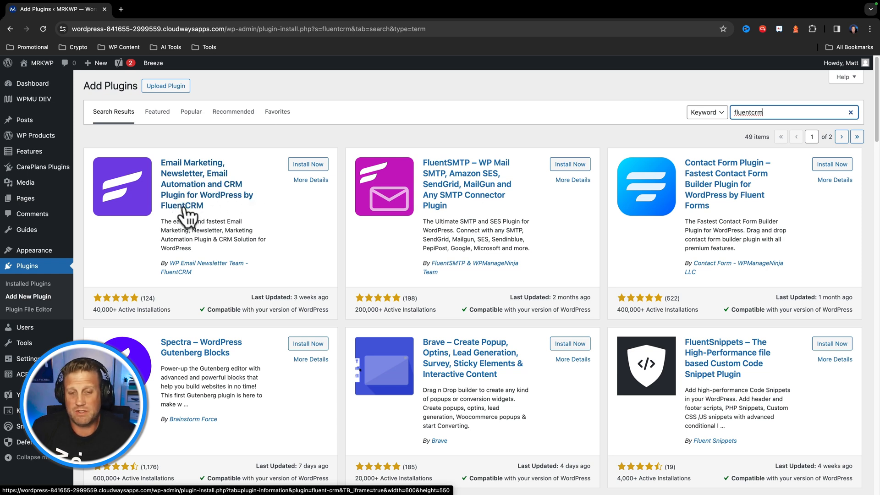
mouse_move(303, 179)
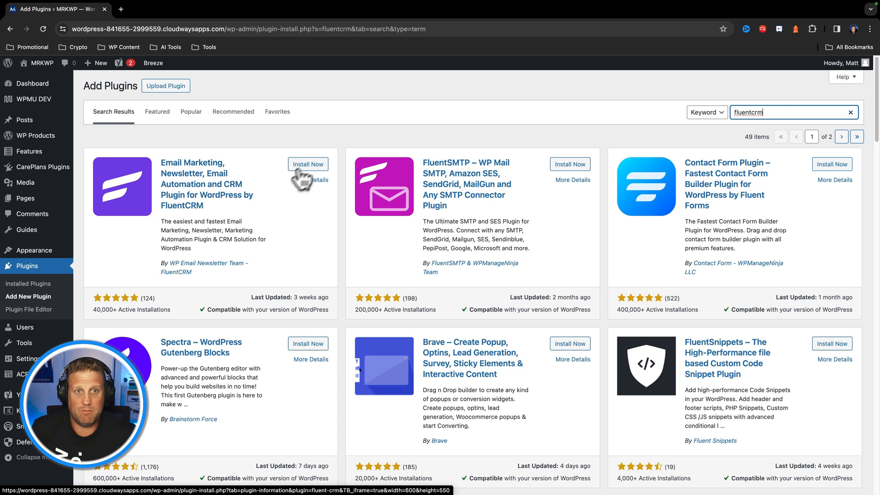
Install the FluentCRM plugin and activate it
left_click(308, 164)
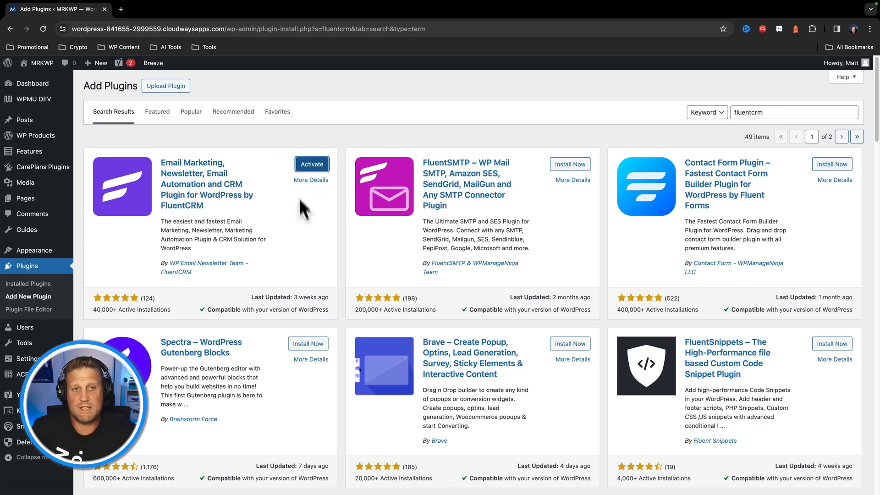
left_click(311, 164)
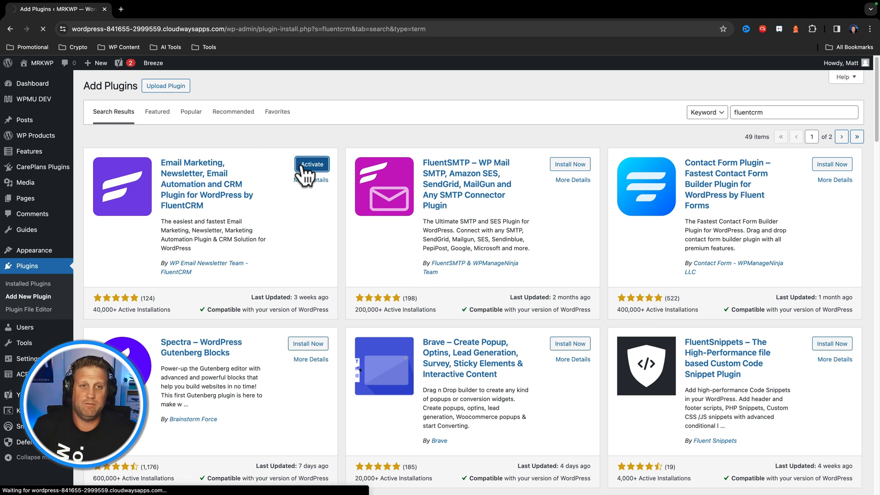
left_click(311, 164)
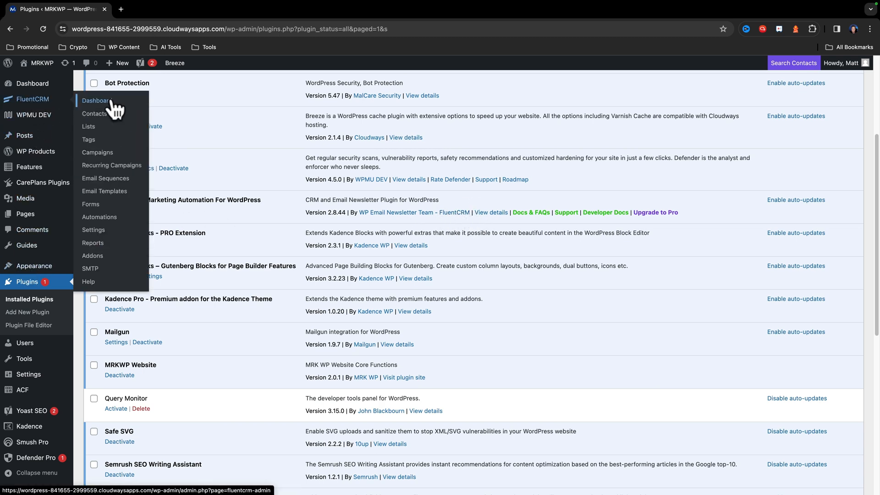
Start the FluentCRM setup wizard and save the business info (M R K, Australia)
left_click(96, 101)
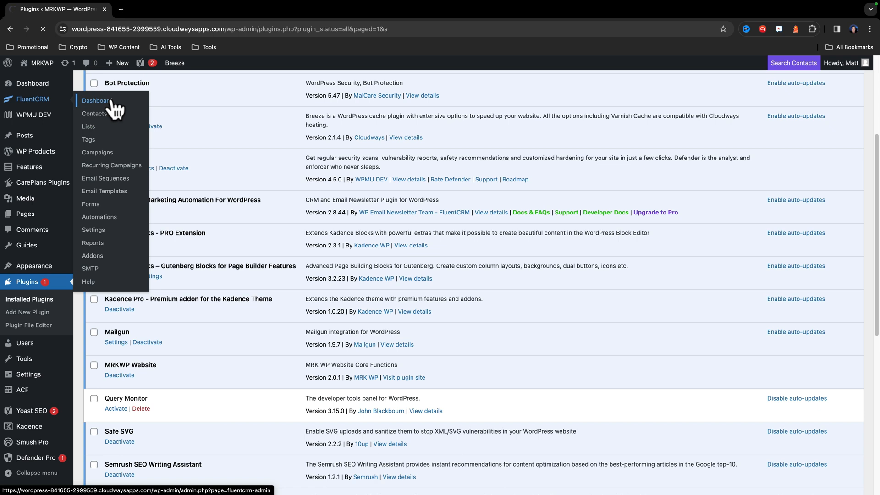
left_click(97, 101)
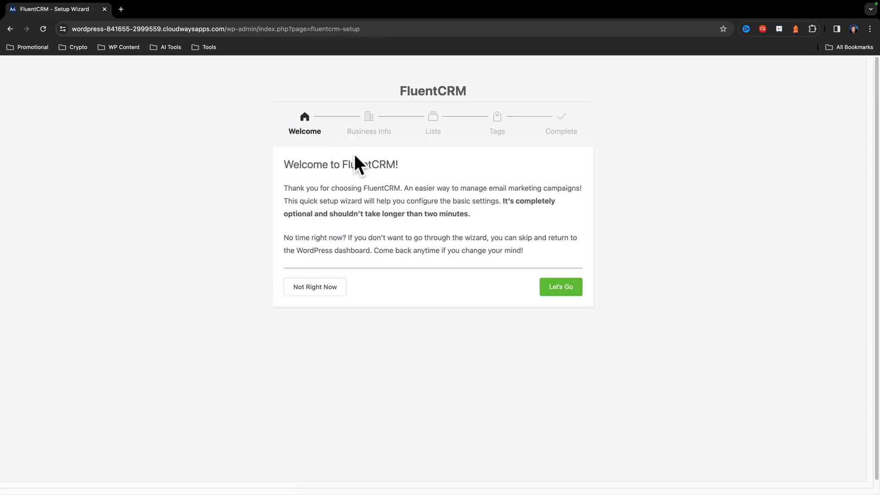
left_click(559, 287)
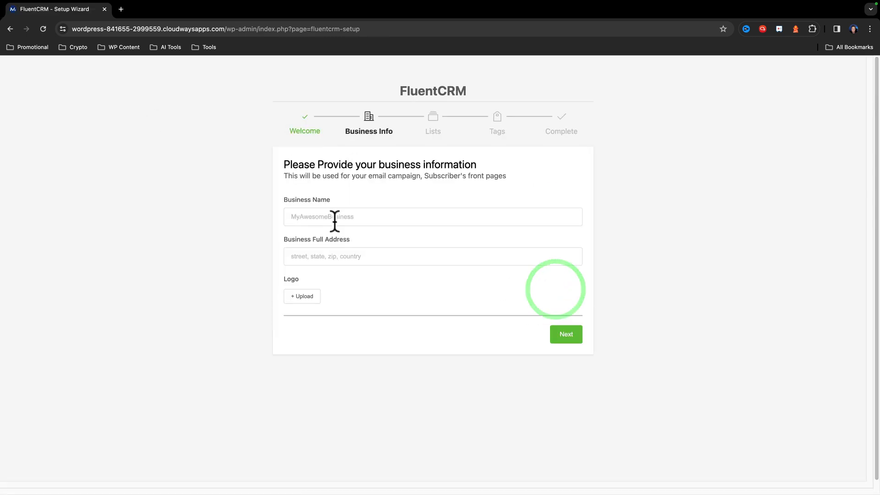
type("M R K WP")
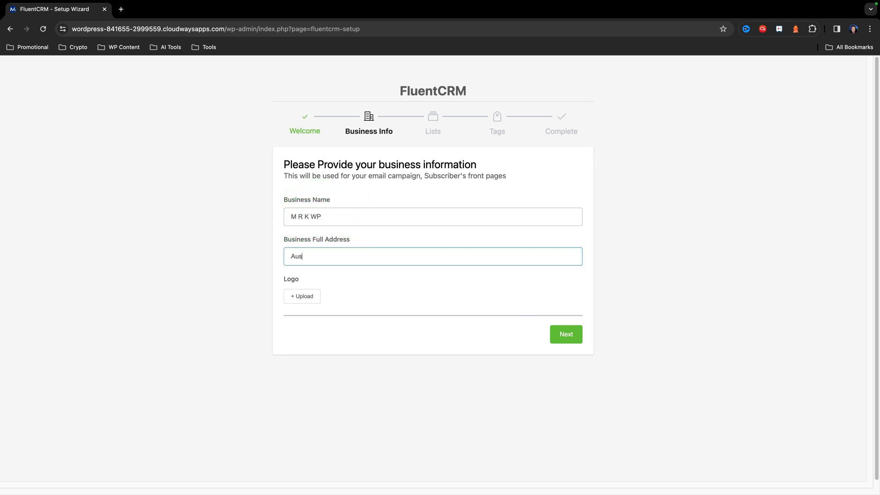
type("tralia")
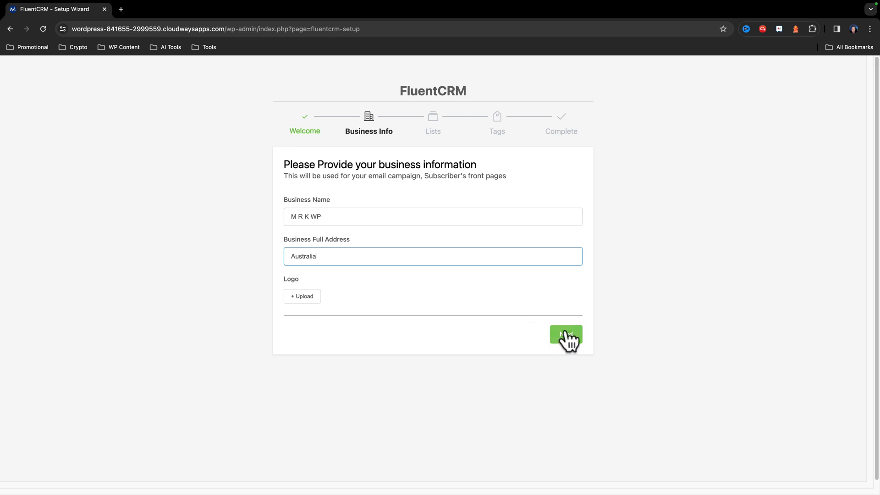
left_click(566, 337)
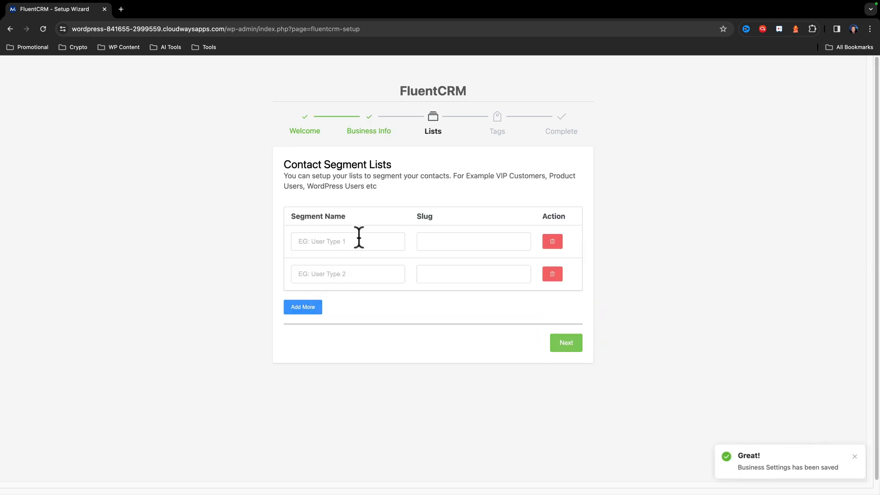
Create the 'Website Leads' list and the 'Lead' tag in the wizard
left_click(347, 241)
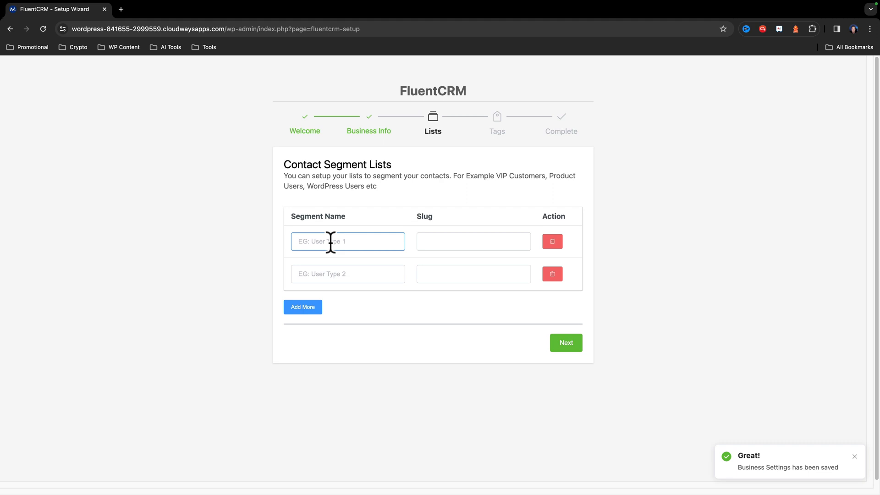
type("Website Leads")
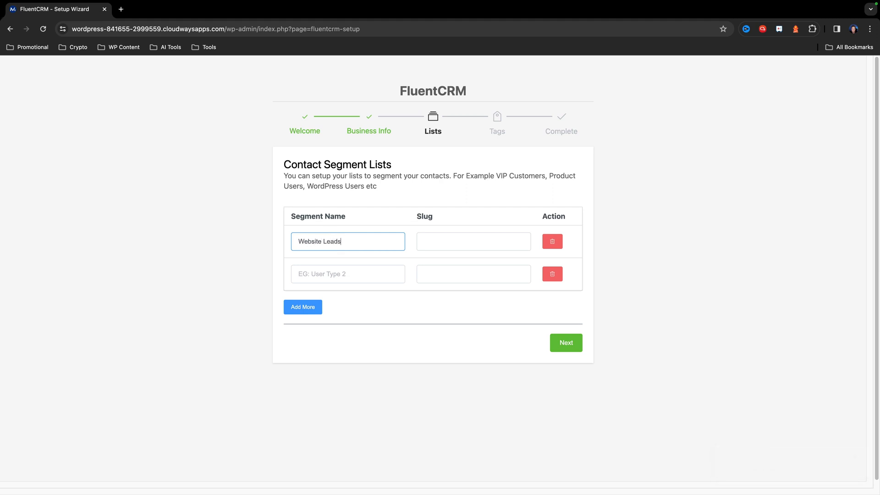
mouse_move(566, 343)
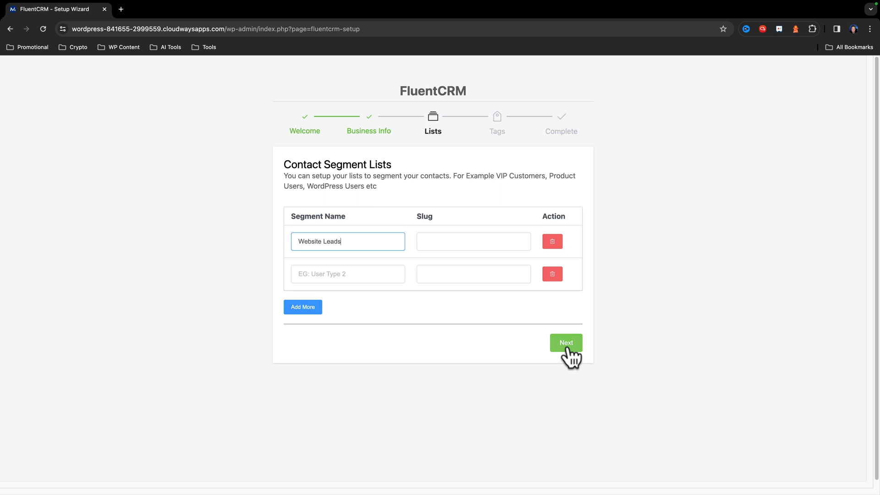
left_click(566, 342)
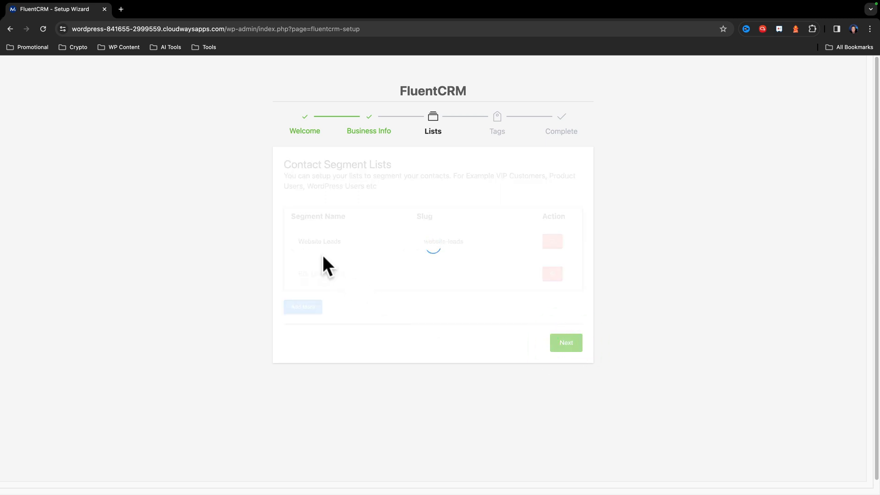
left_click(566, 341)
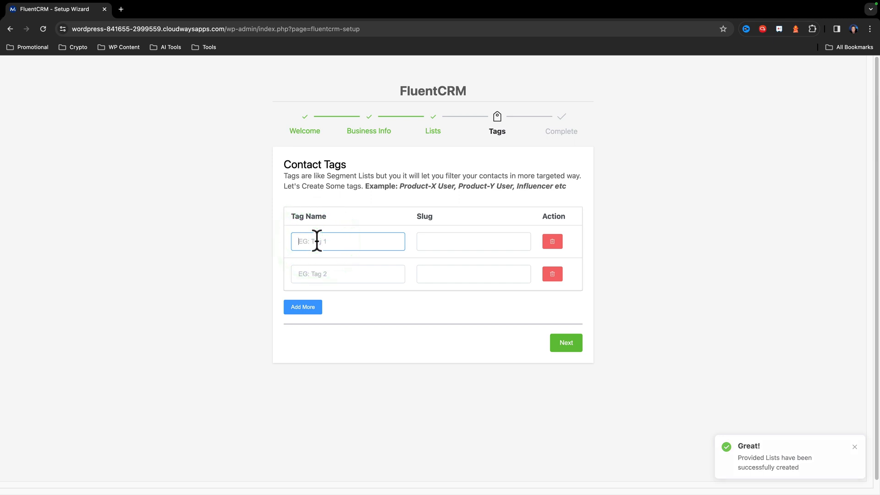
type("Lead")
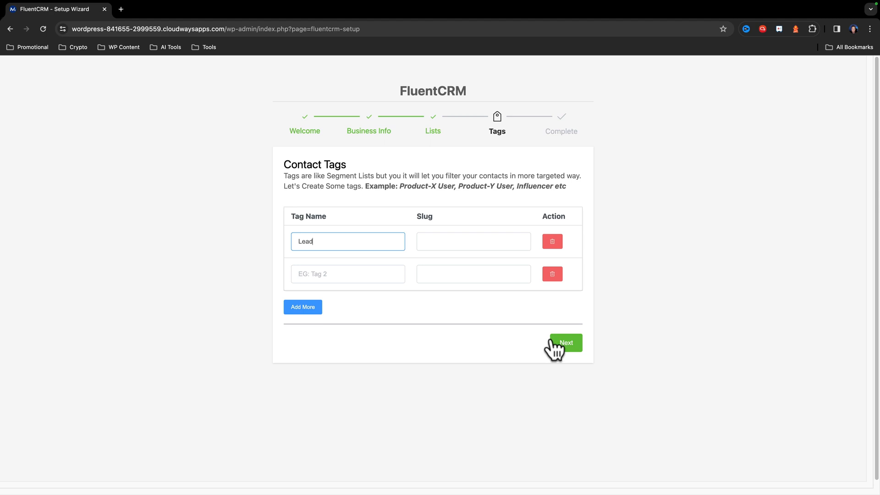
left_click(565, 343)
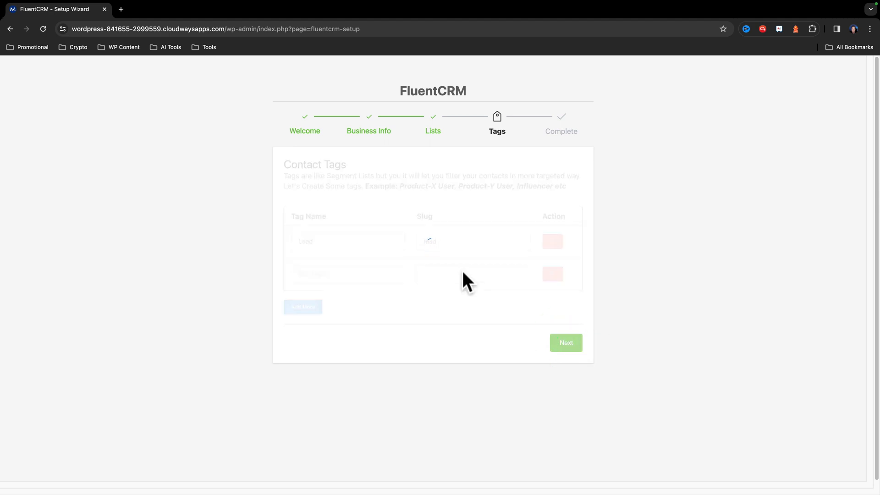
left_click(566, 342)
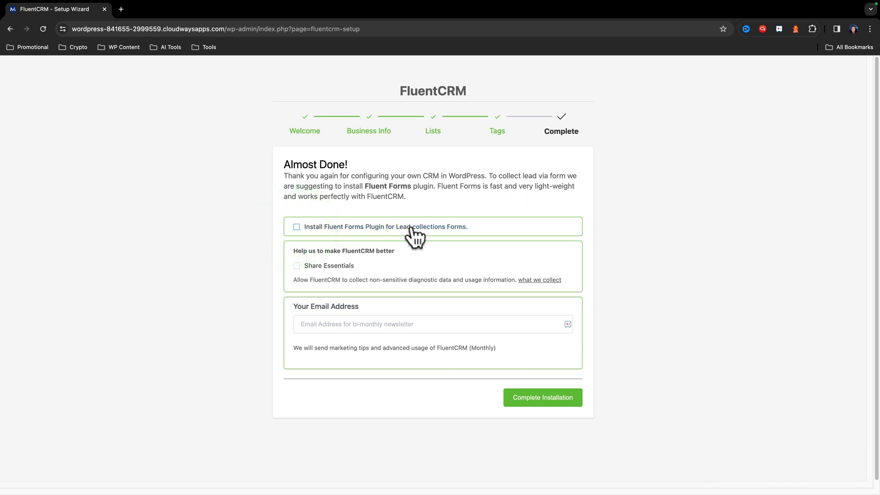
mouse_move(303, 270)
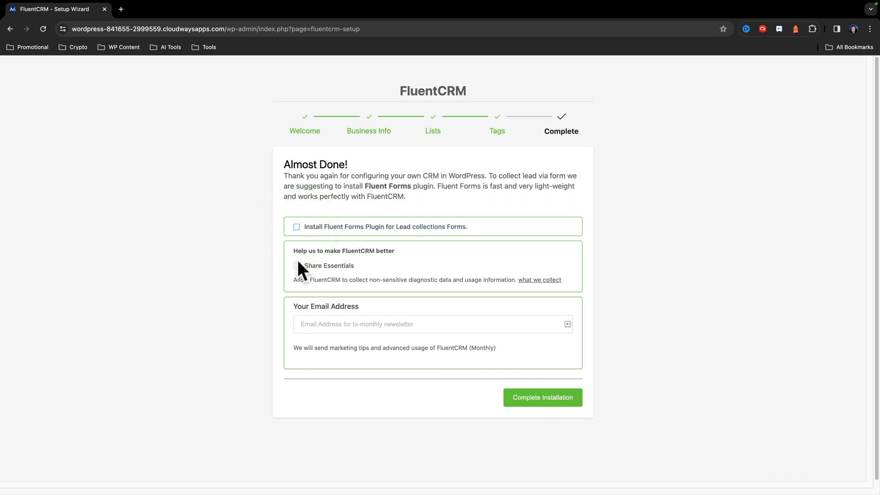
mouse_move(322, 315)
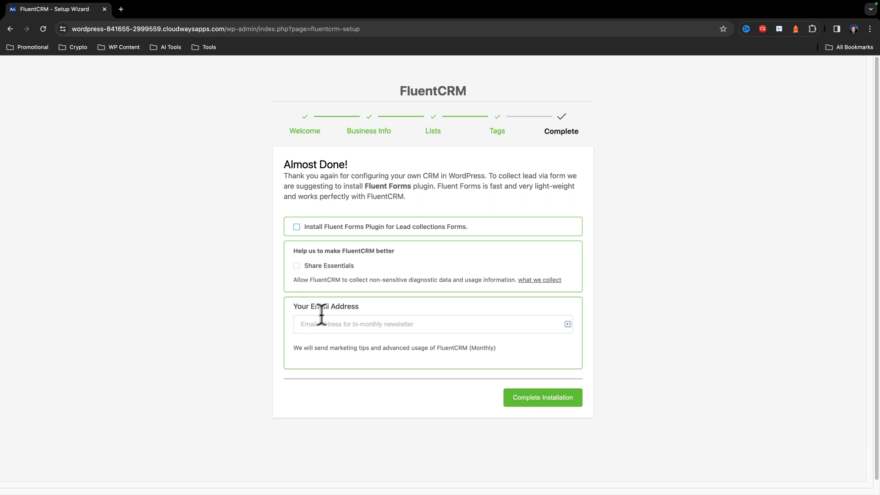
Decline sharing usage data to finish the wizard
left_click(541, 397)
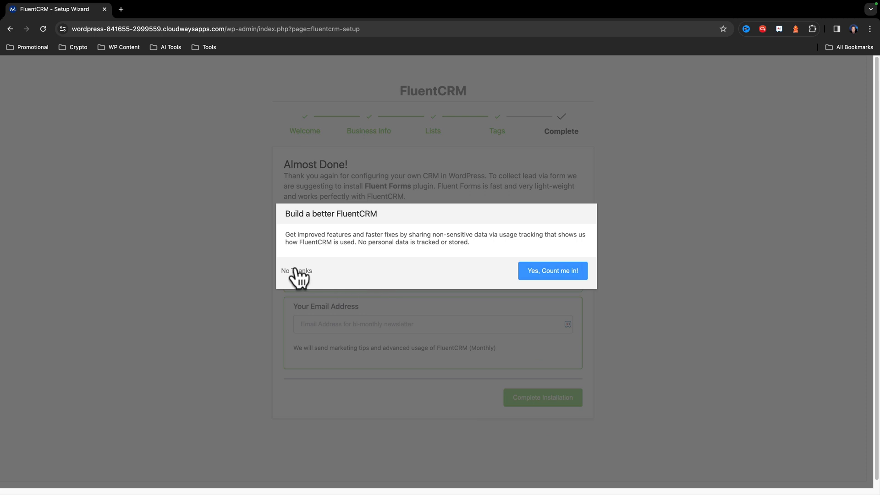
left_click(294, 271)
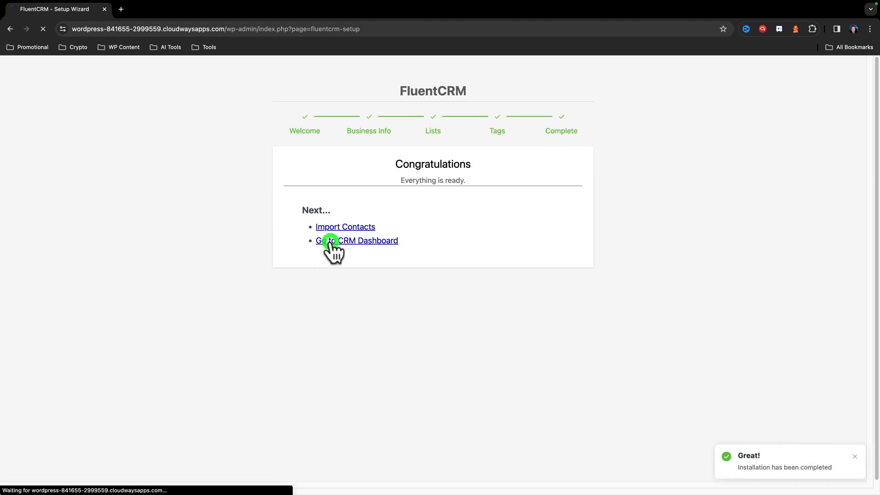
Go to the CRM dashboard showing zero contacts and one tag
left_click(357, 240)
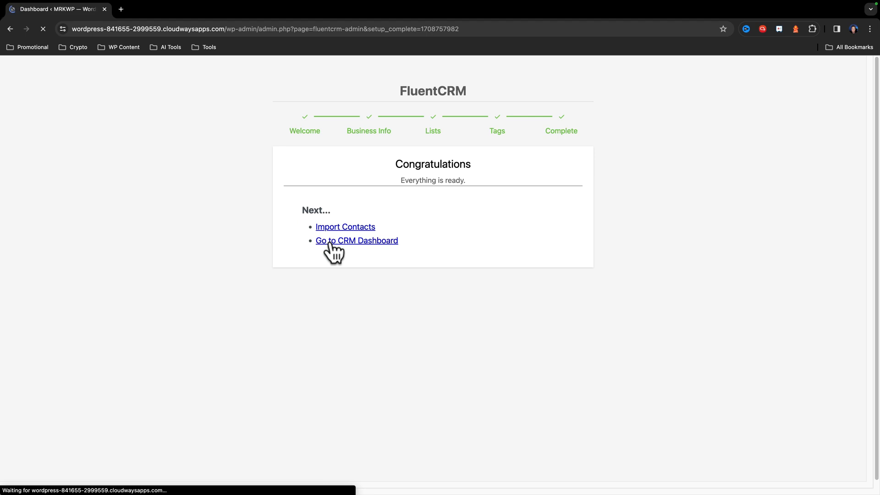
left_click(356, 240)
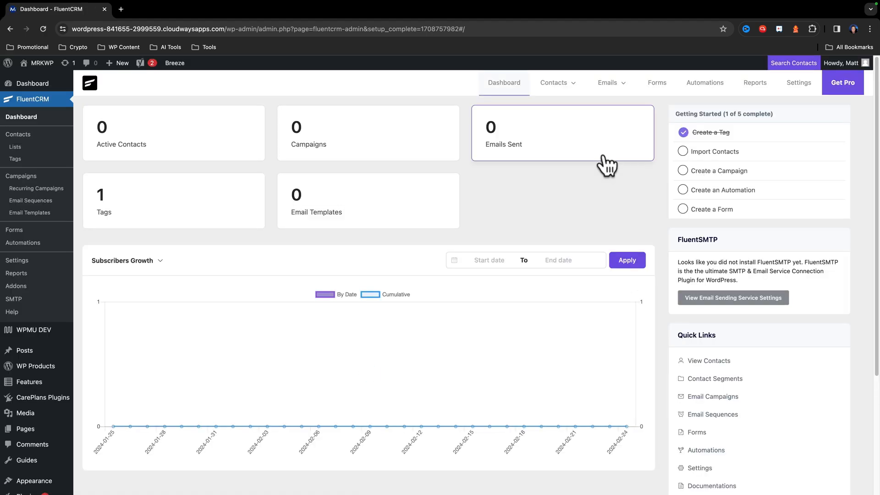
mouse_move(716, 115)
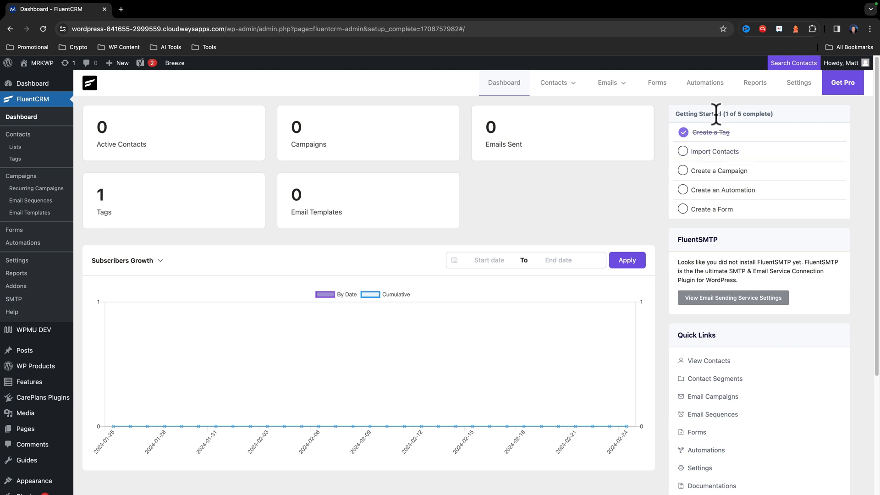
mouse_move(711, 143)
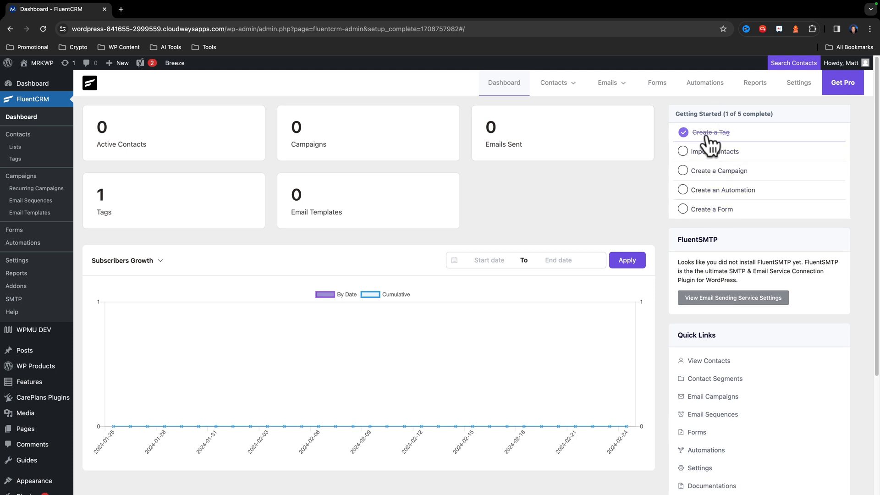
scroll("down", 3)
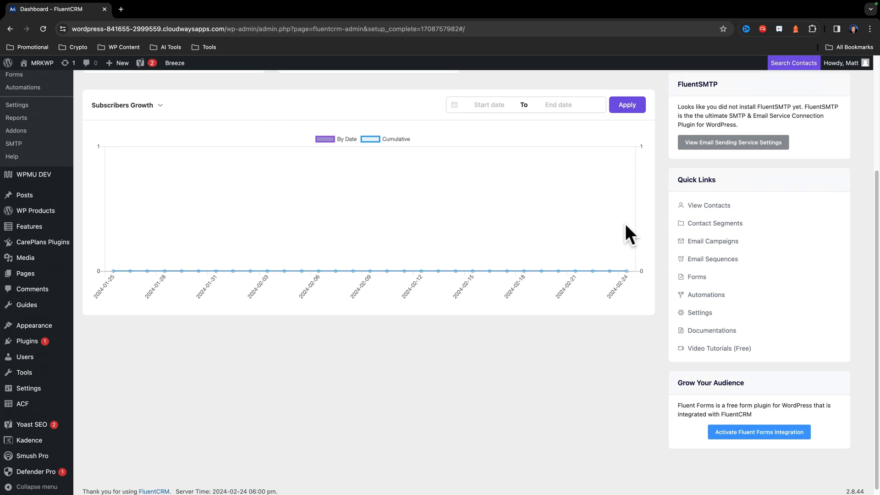
scroll("up", 3)
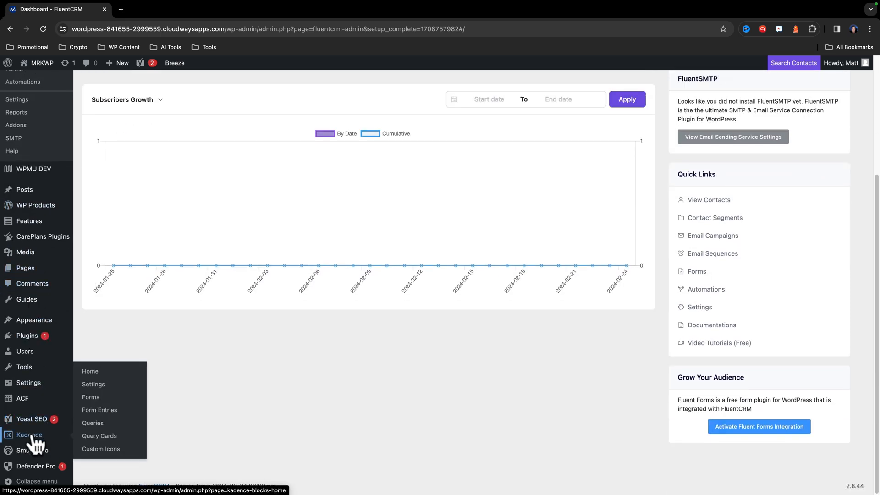
mouse_move(91, 397)
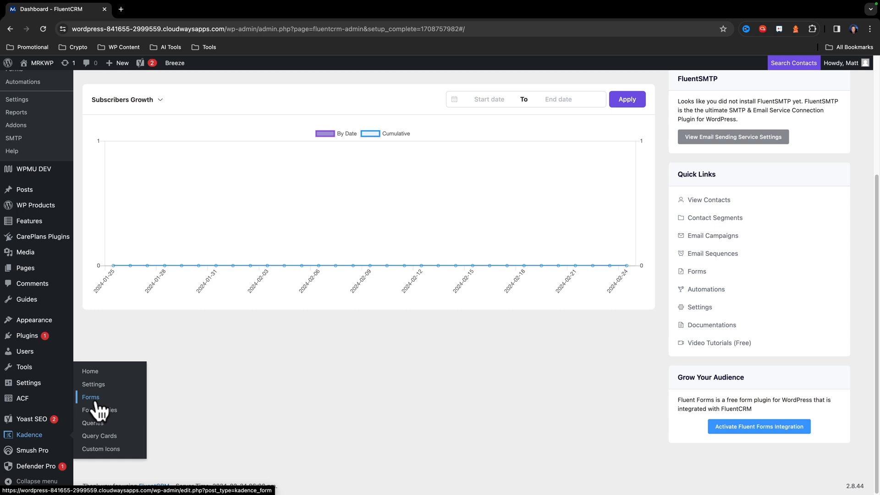
Edit the Kadence Contact Form and select its Form (Adv) block settings
left_click(91, 397)
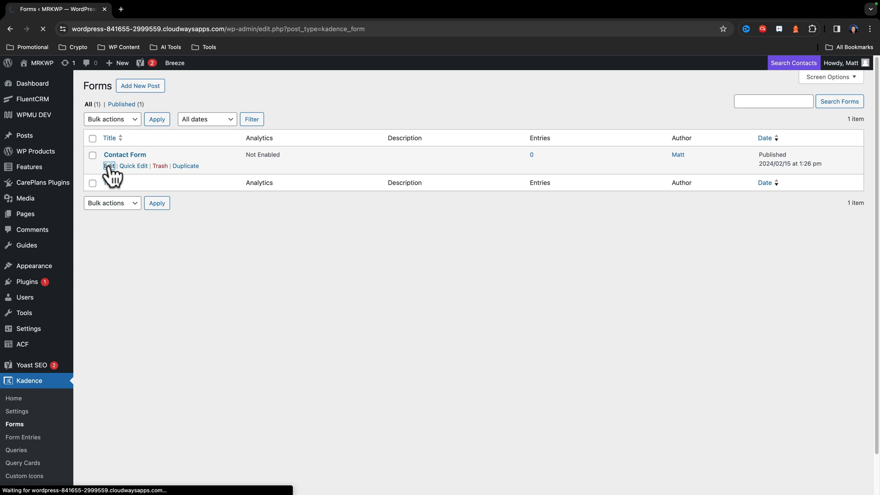
left_click(109, 165)
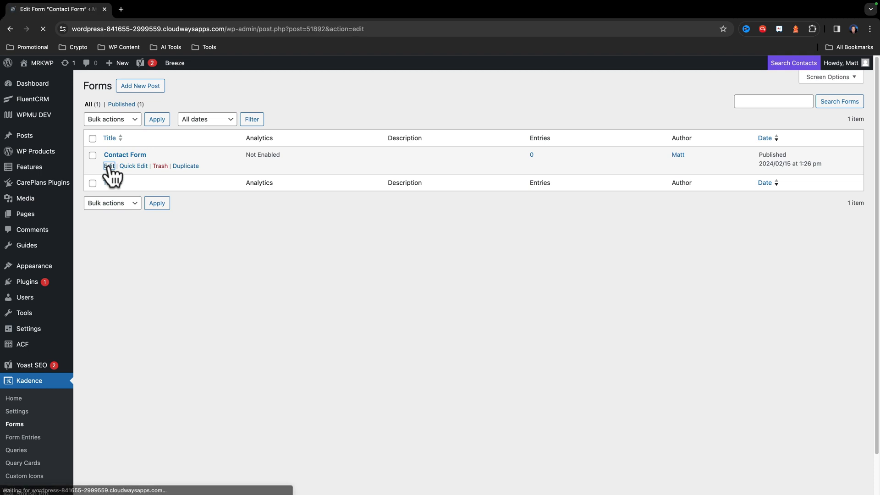
left_click(108, 165)
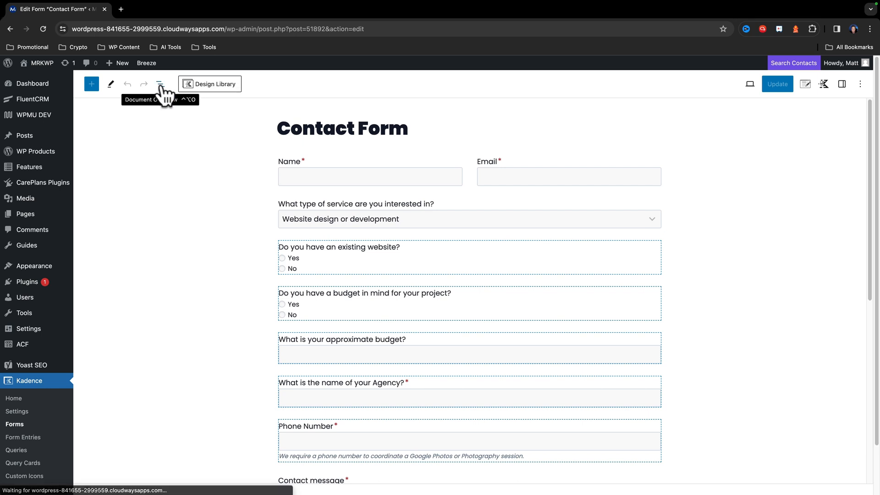
left_click(160, 84)
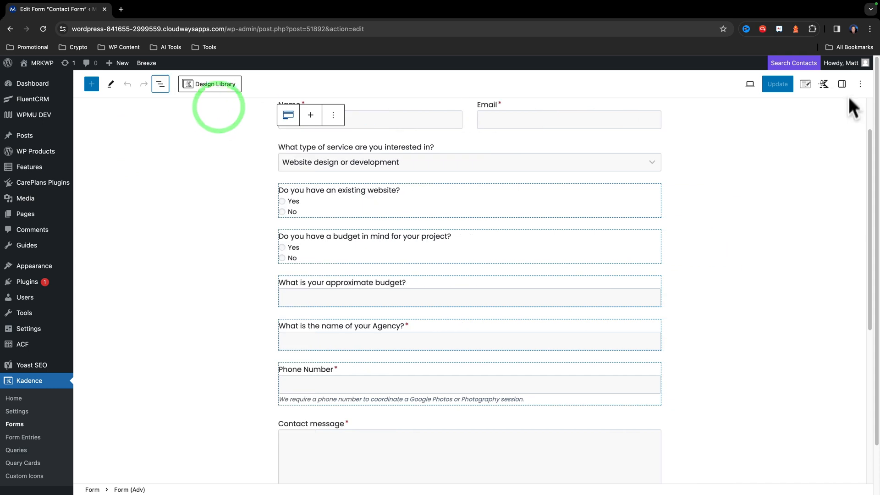
left_click(804, 83)
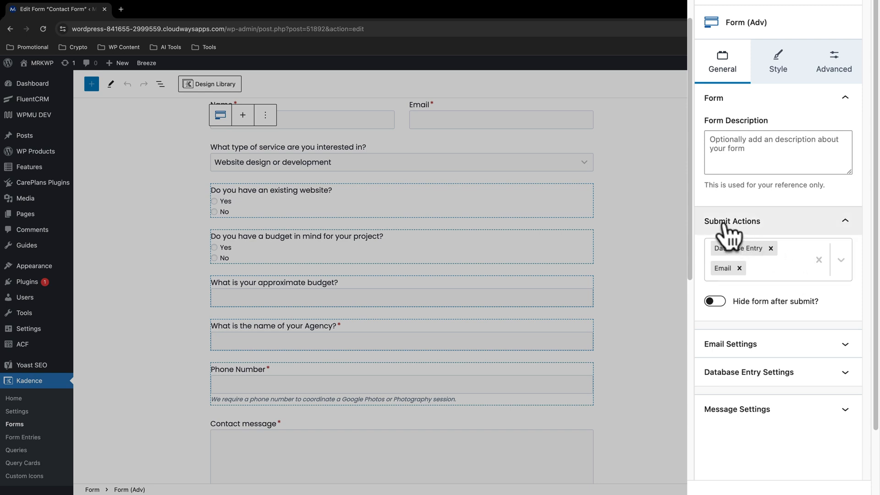
Add FluentCRM as a submit action sending entries to the Website Leads list
left_click(840, 260)
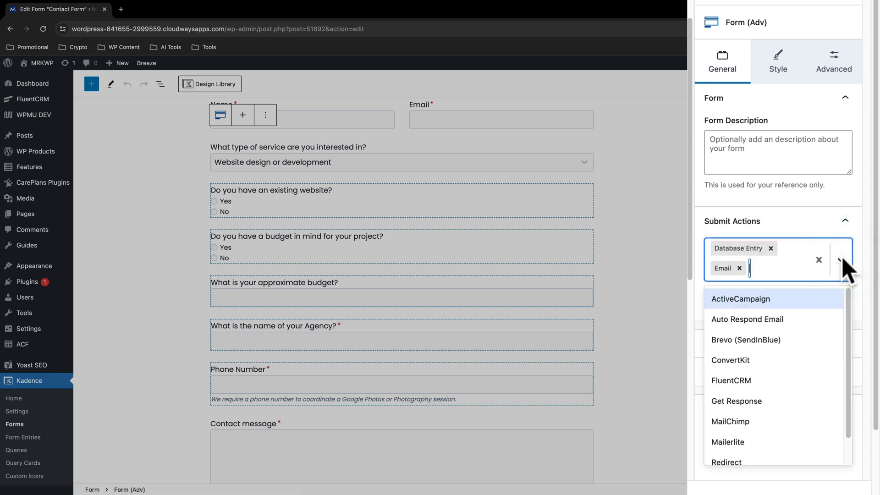
mouse_move(729, 388)
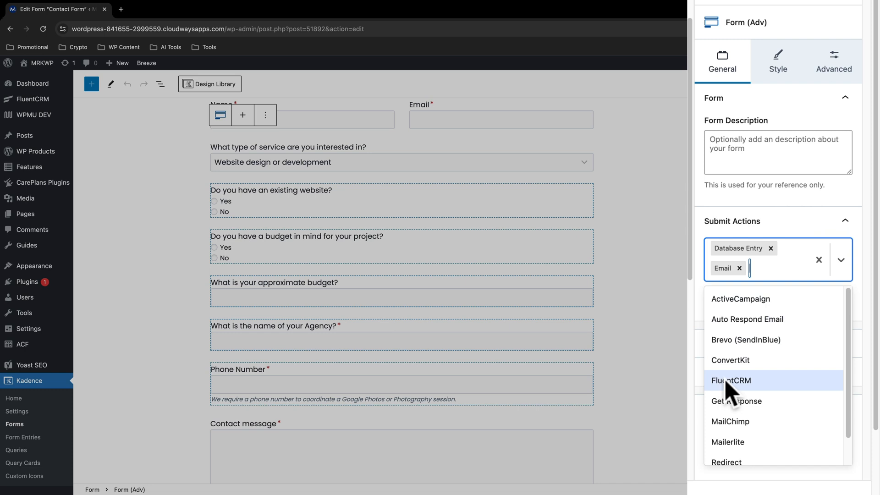
left_click(730, 379)
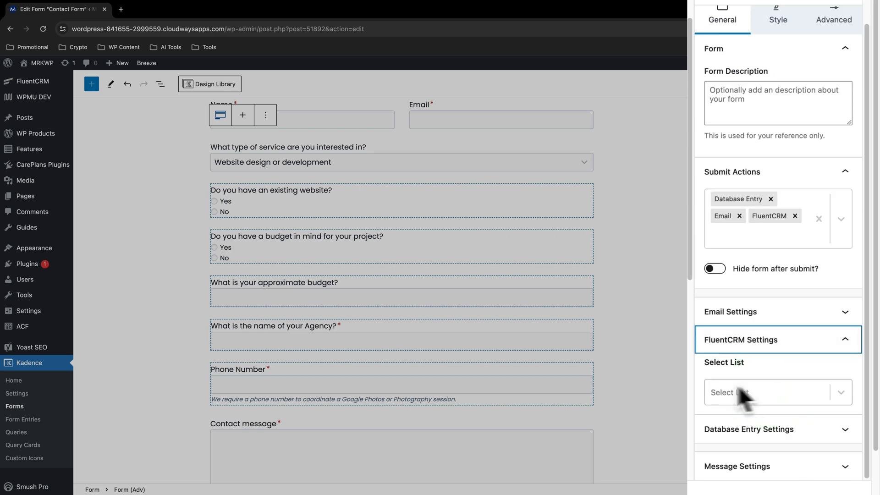
left_click(774, 391)
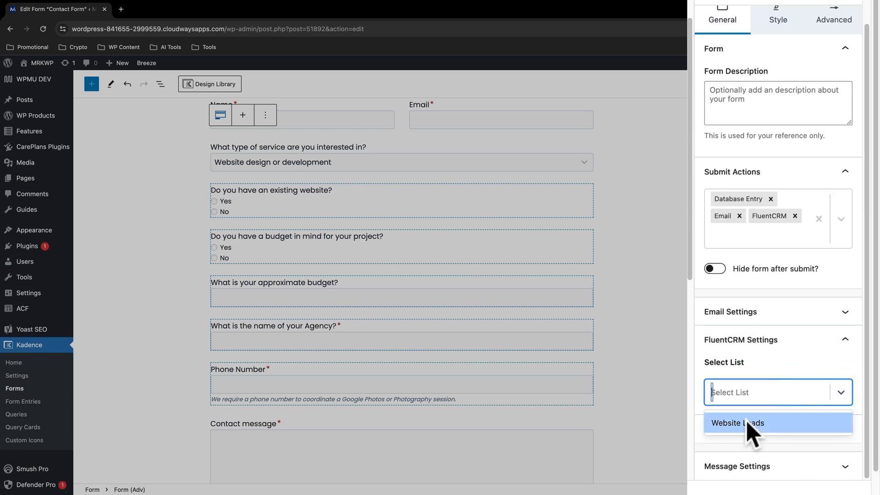
left_click(738, 422)
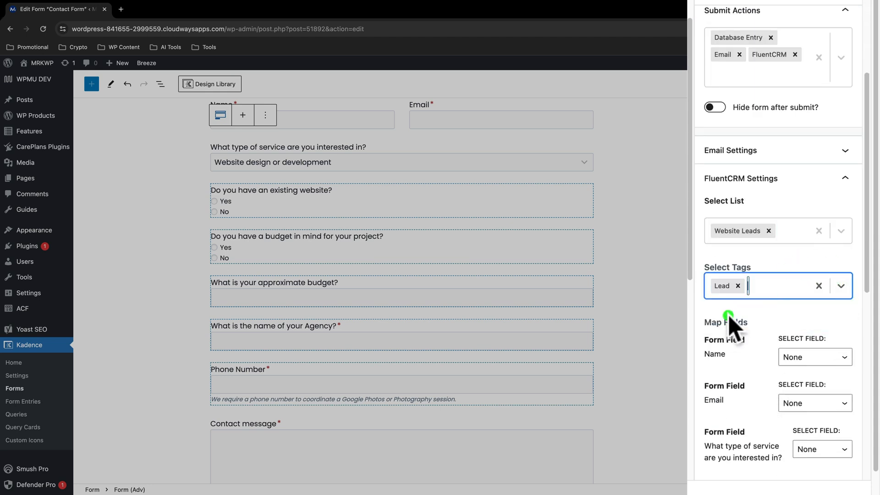
scroll("down", 3)
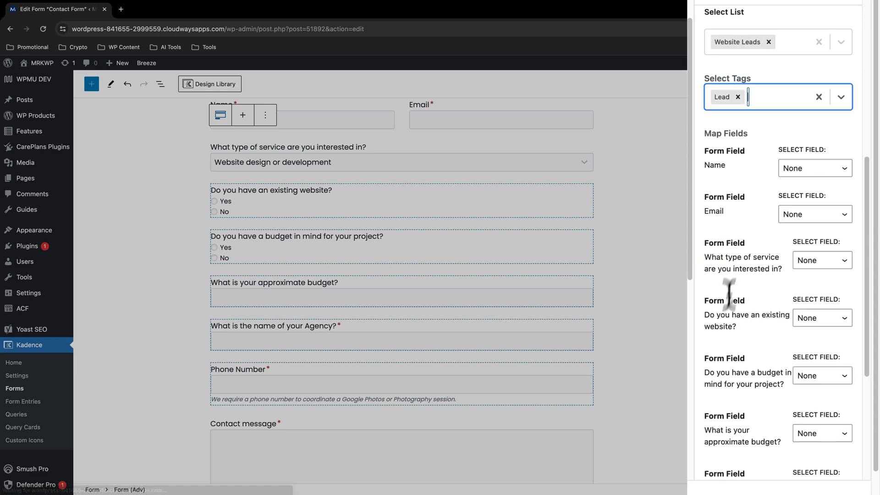
Map Name to Full Name and Email to contact email, leaving the service question unmapped
left_click(814, 167)
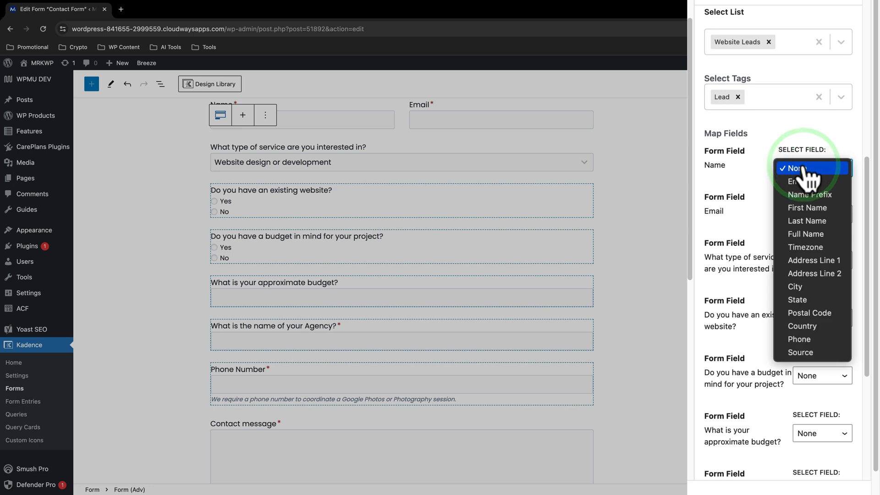
left_click(805, 234)
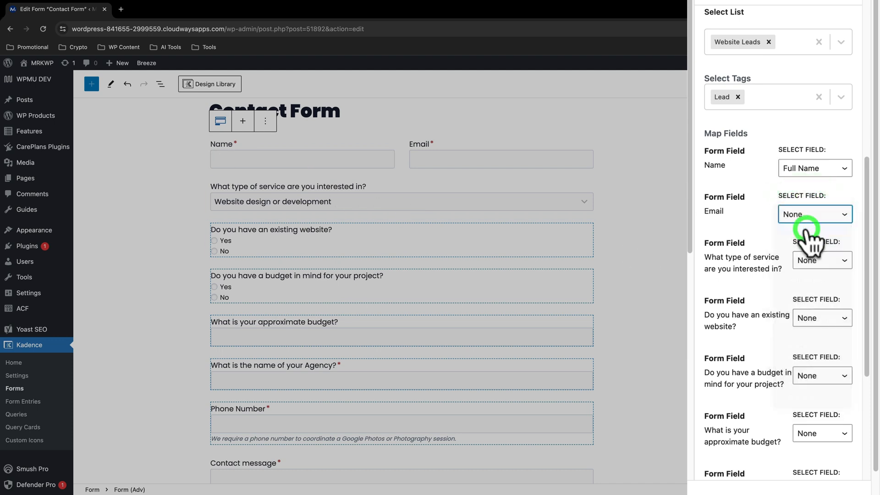
left_click(813, 213)
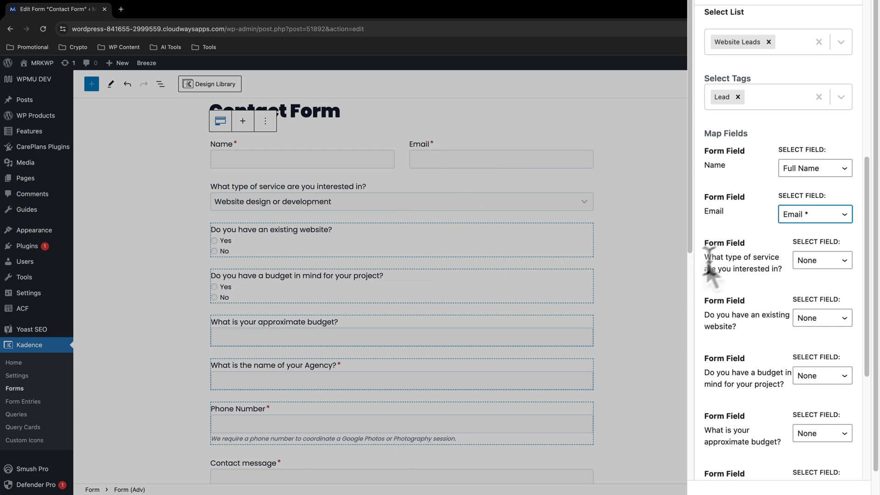
left_click(821, 260)
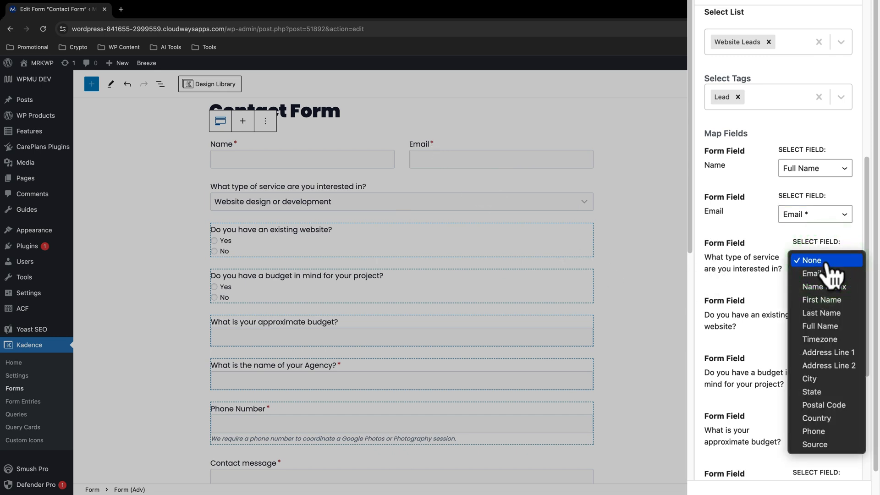
left_click(809, 260)
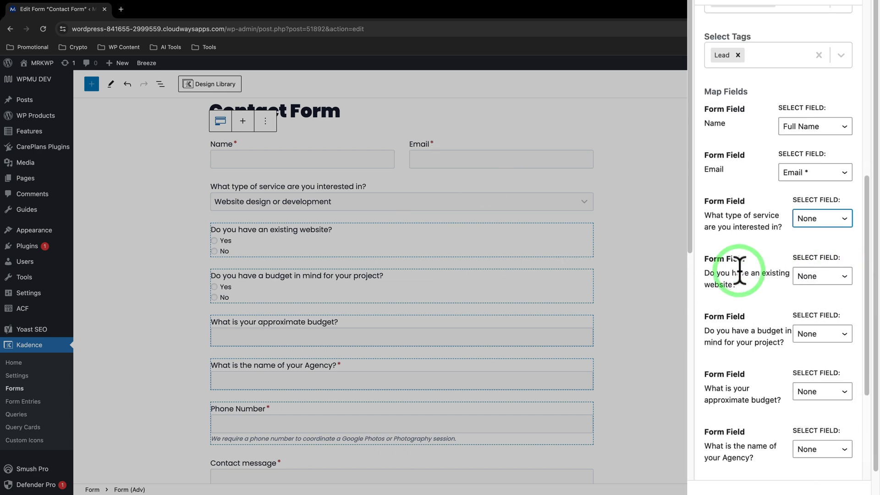
scroll("down", 3)
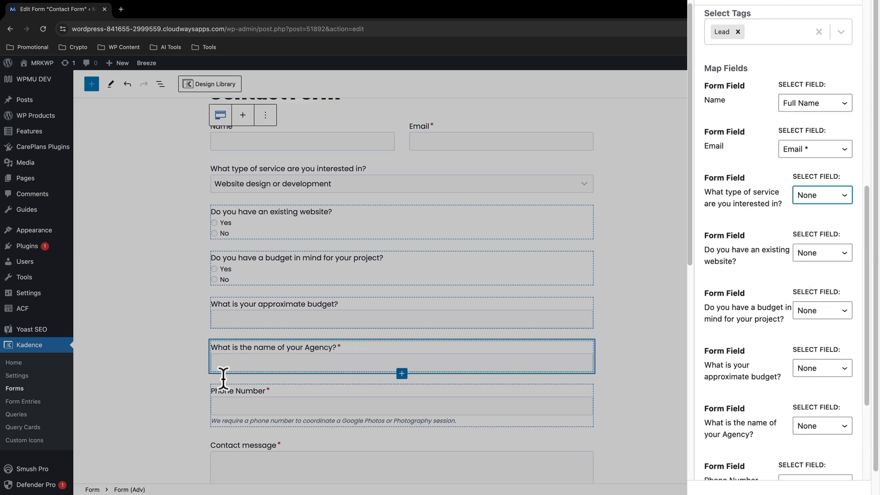
scroll("down", 3)
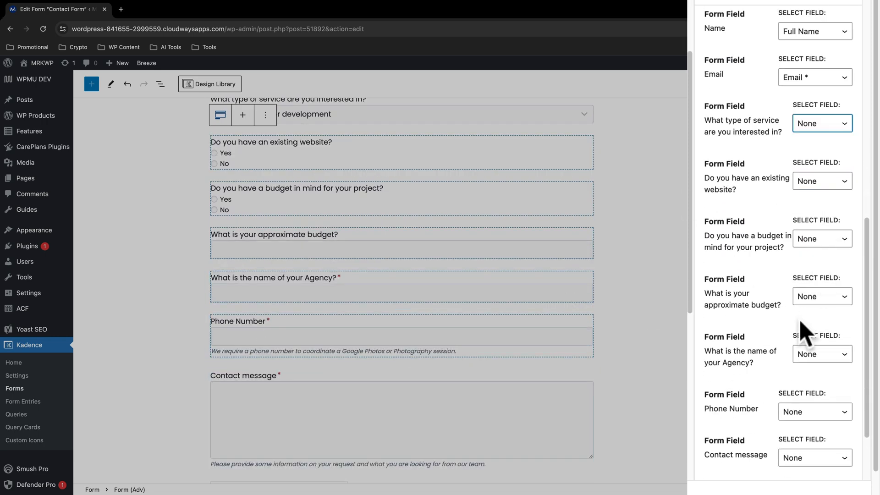
scroll("down", 3)
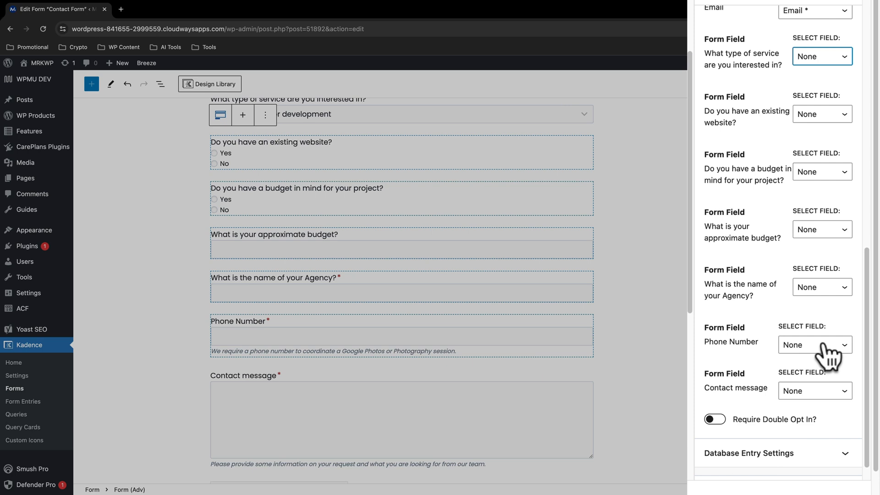
Map Phone Number to the contact phone field and update the form
left_click(814, 344)
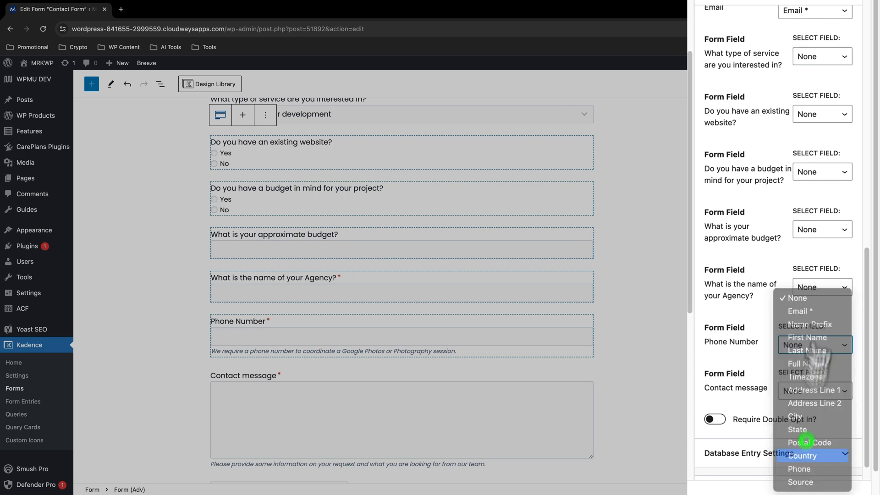
left_click(799, 469)
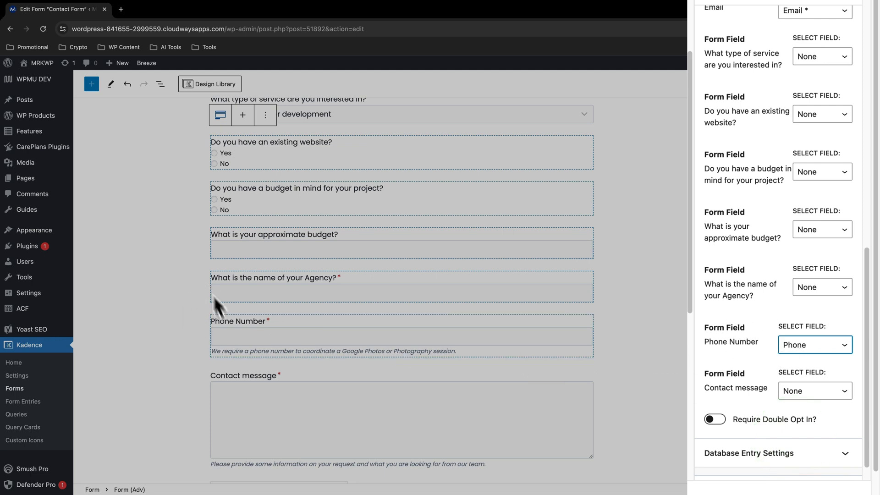
scroll("down", 3)
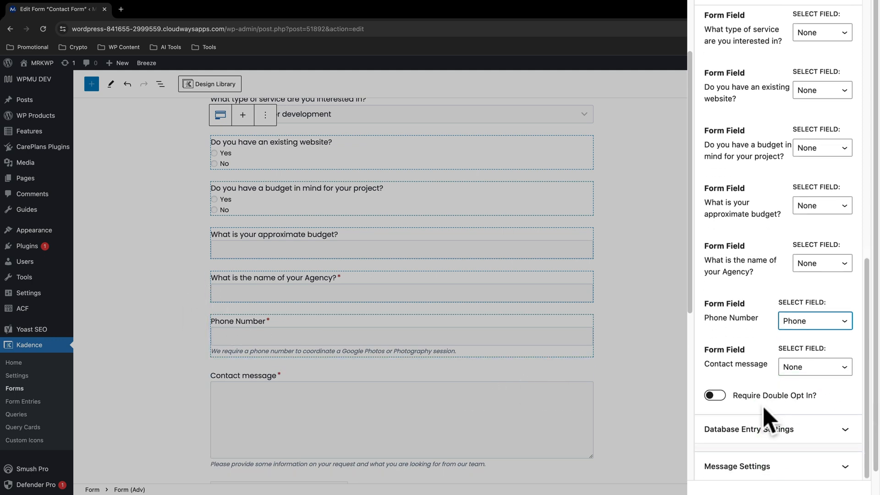
scroll("up", 3)
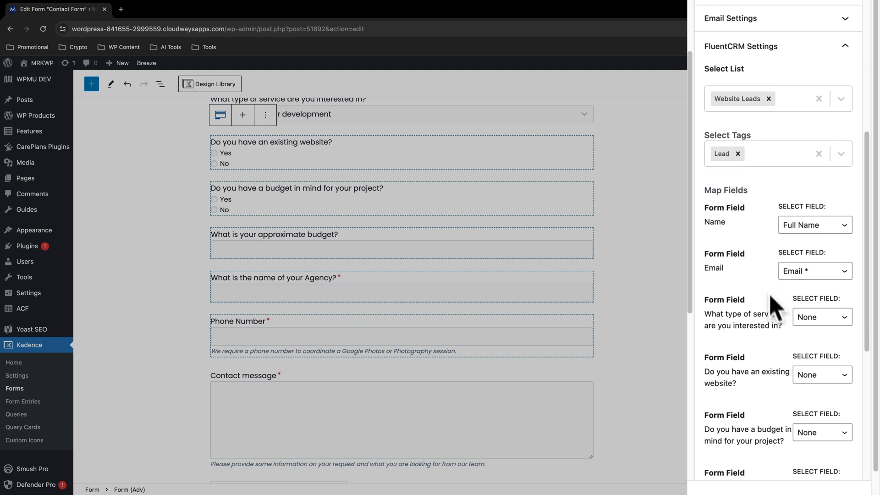
scroll("down", 3)
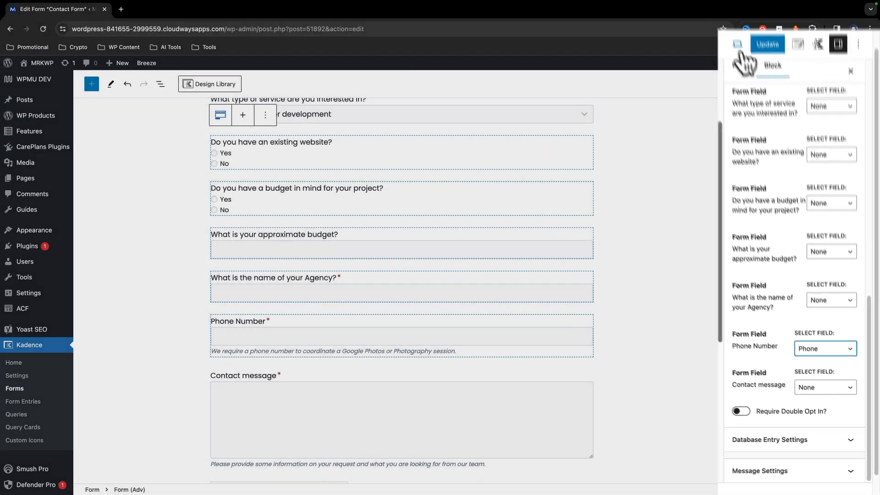
left_click(767, 44)
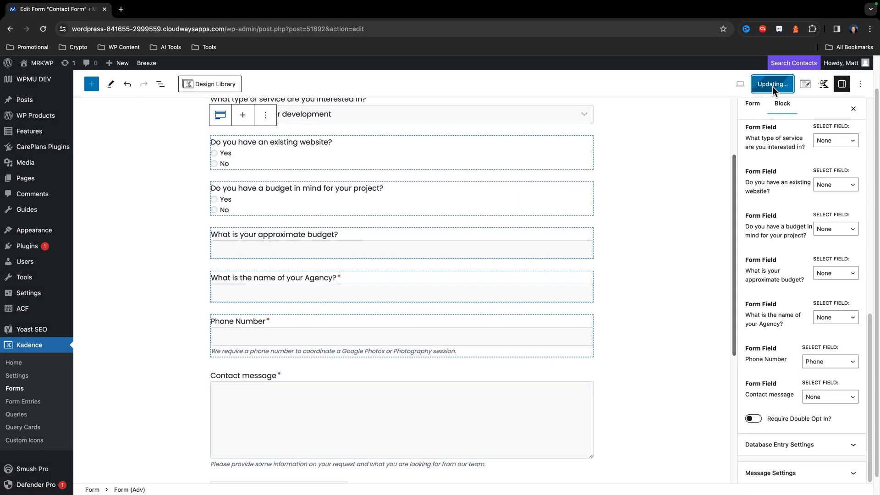
left_click(771, 83)
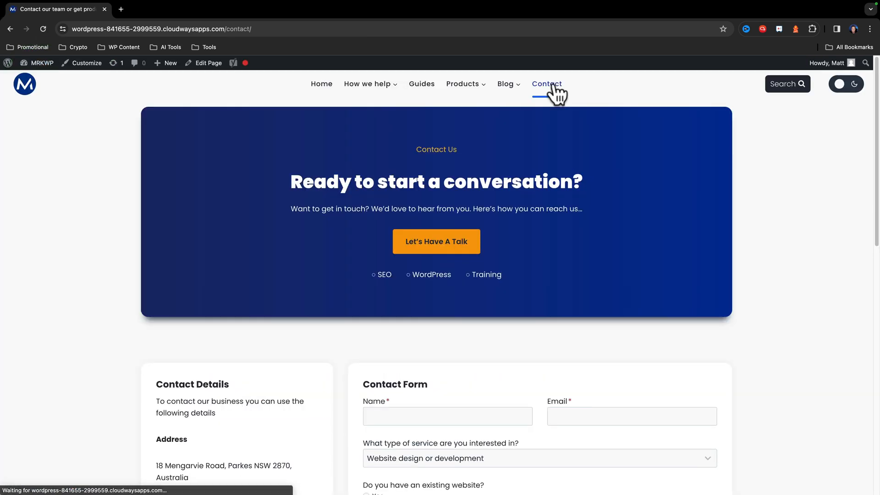
scroll("down", 3)
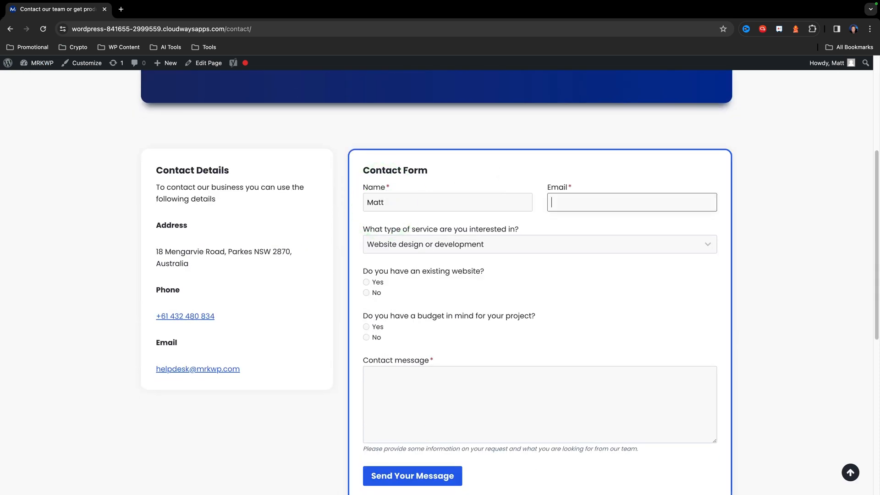
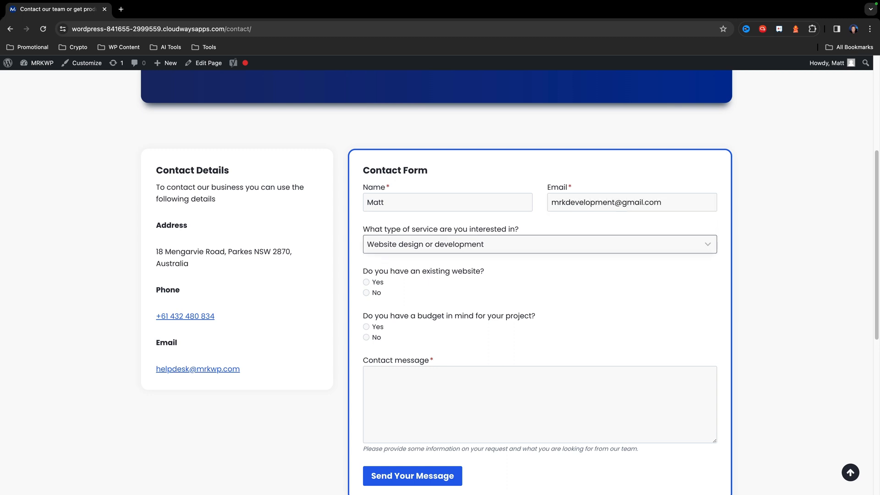
left_click(366, 337)
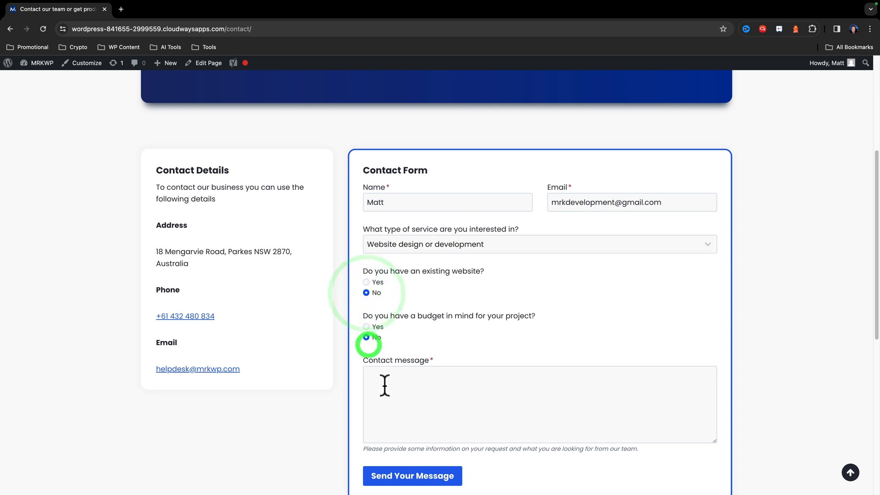
Enter the message 'Basic test - Fluent CRM' and send the submission
type("HBasic")
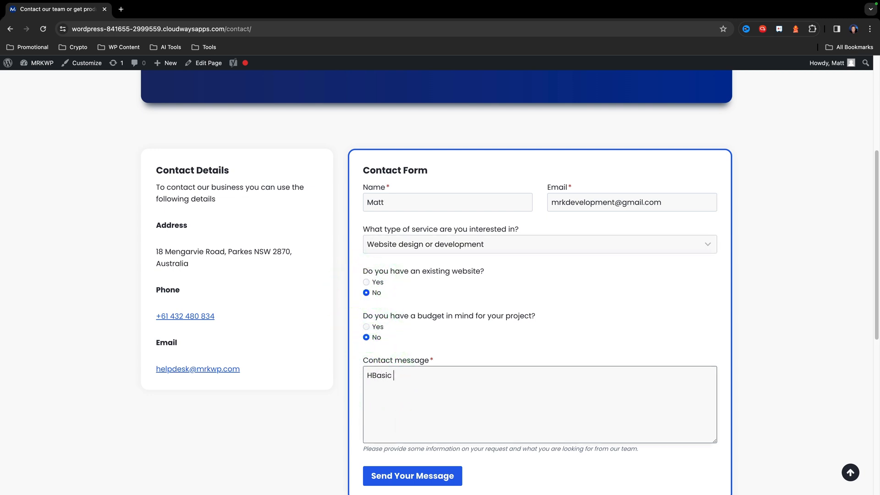
type("test - Fluent")
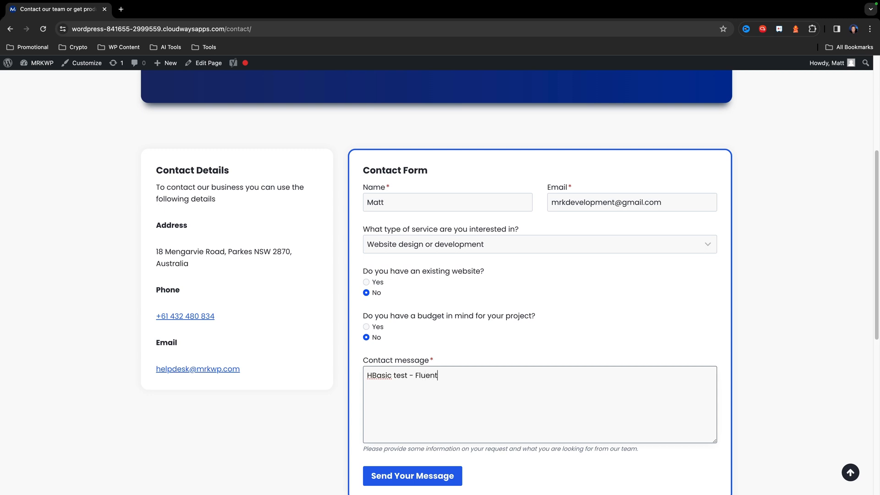
type("CRM")
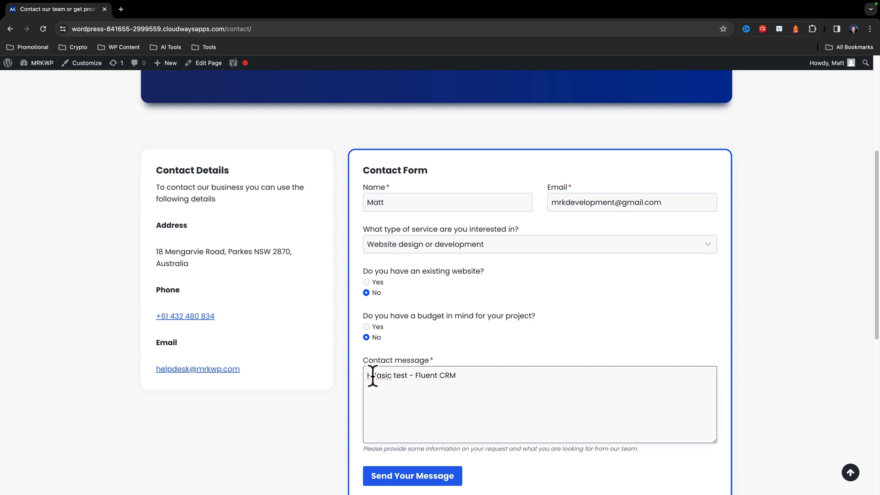
scroll("down", 3)
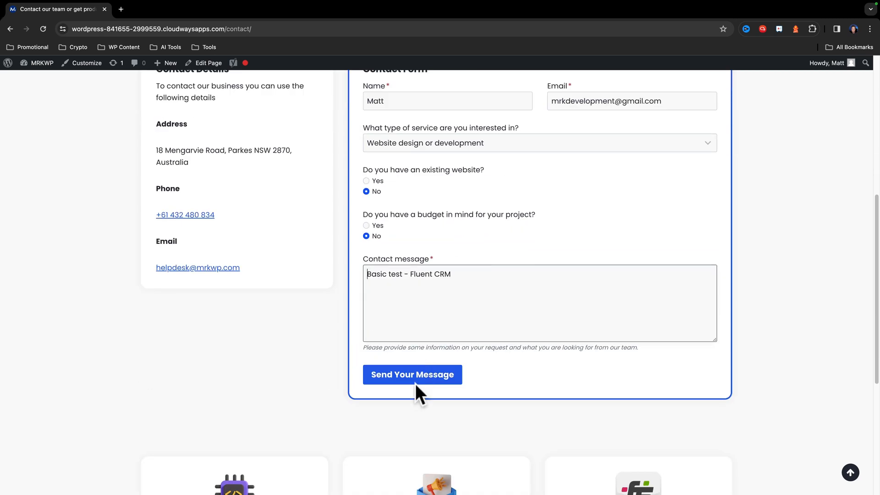
left_click(412, 374)
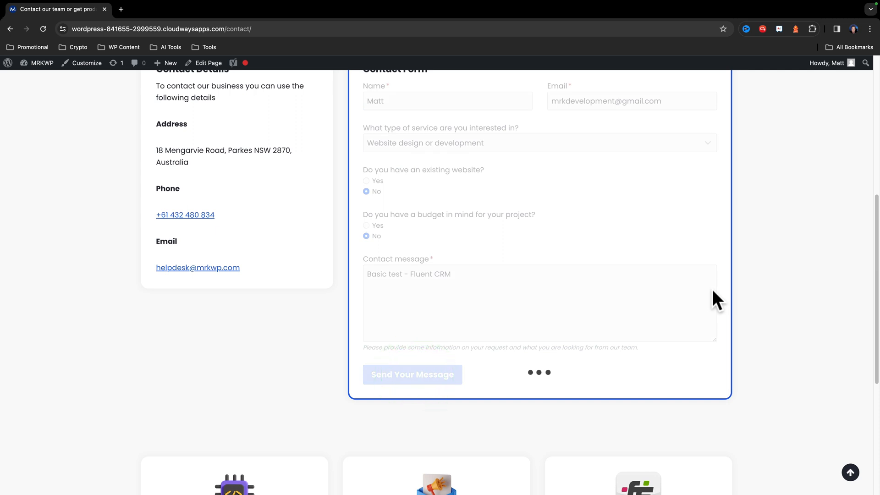
left_click(411, 374)
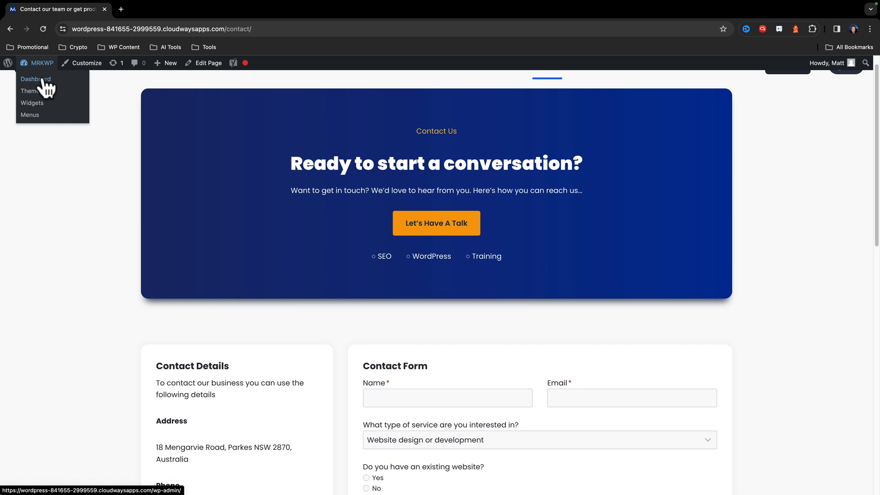
Return to the admin and view the FluentCRM dashboard reporting one active contact
left_click(35, 79)
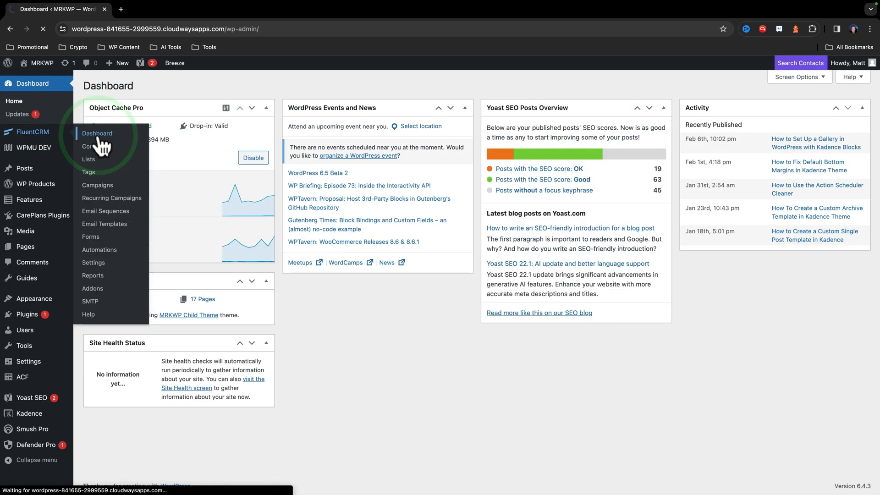
left_click(97, 133)
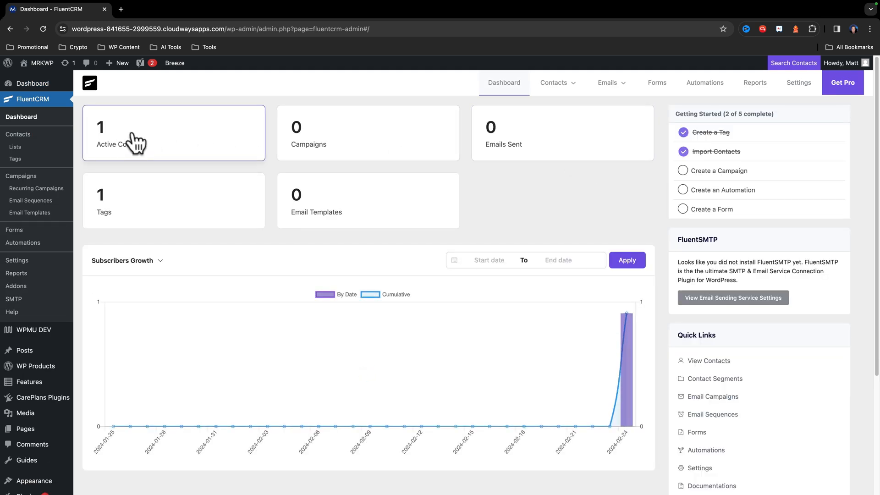
mouse_move(626, 314)
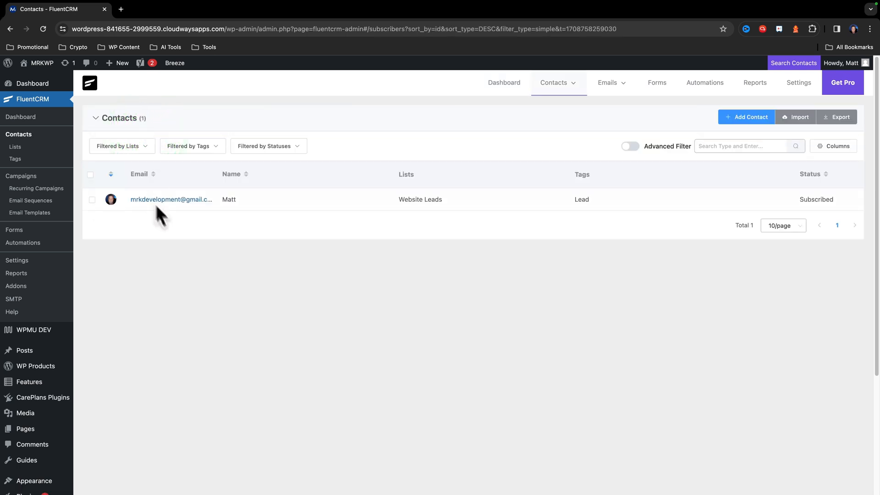
mouse_move(304, 211)
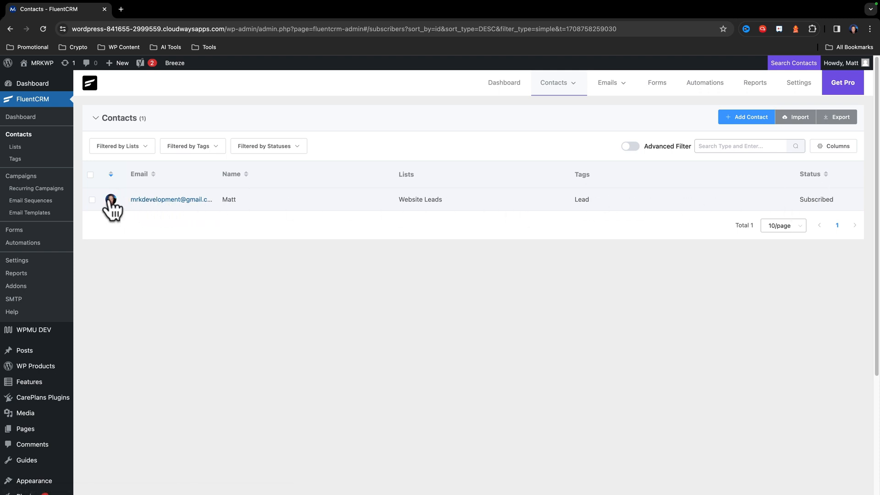
View the new contact's profile fields and confirm the Custom Fields panel is empty
left_click(171, 198)
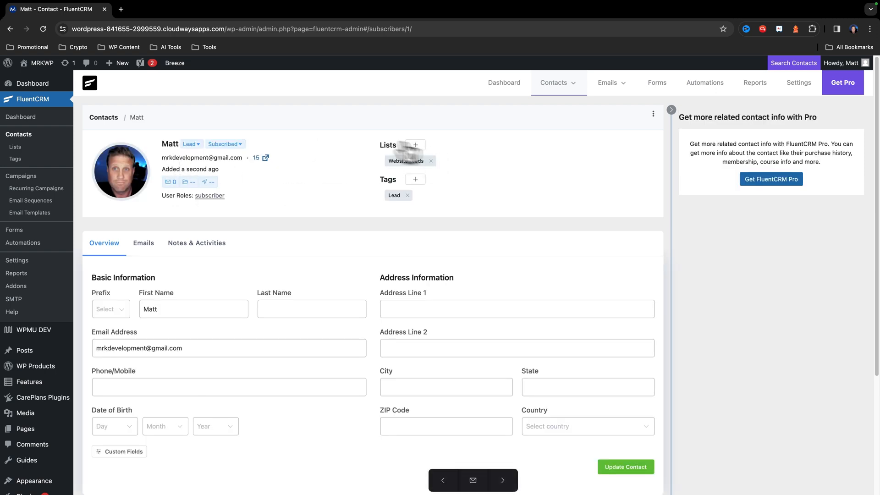
scroll("down", 3)
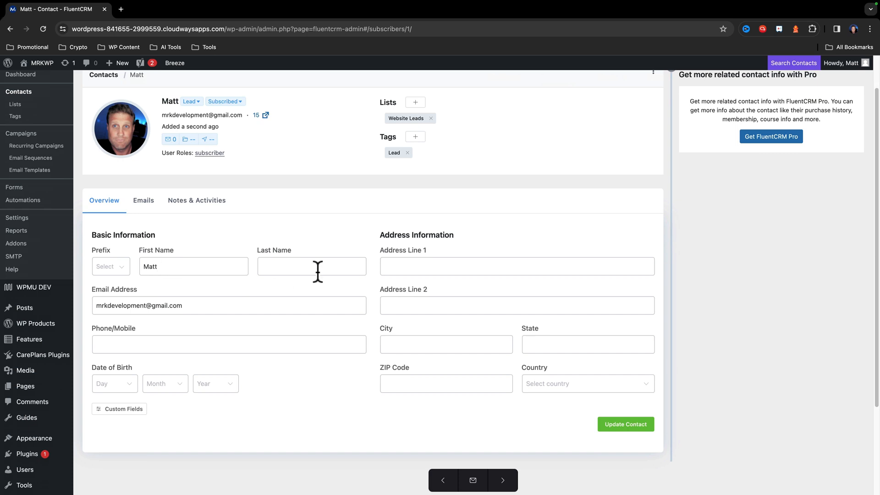
mouse_move(98, 342)
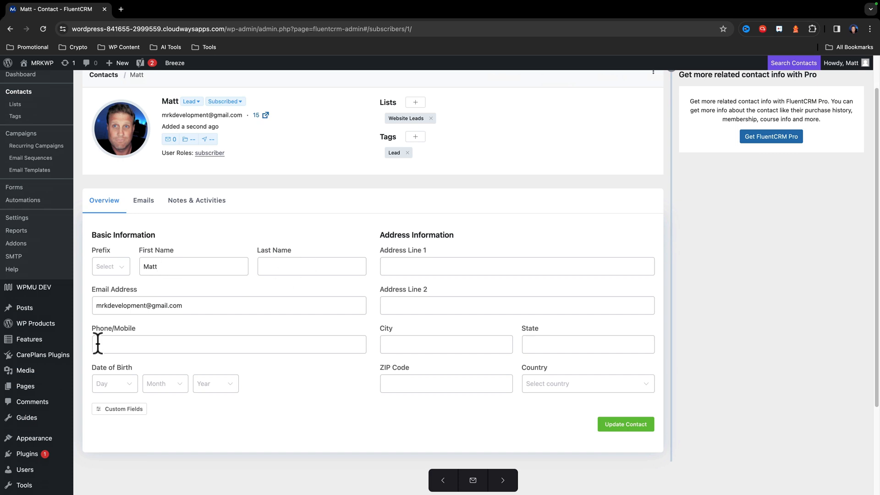
left_click(111, 266)
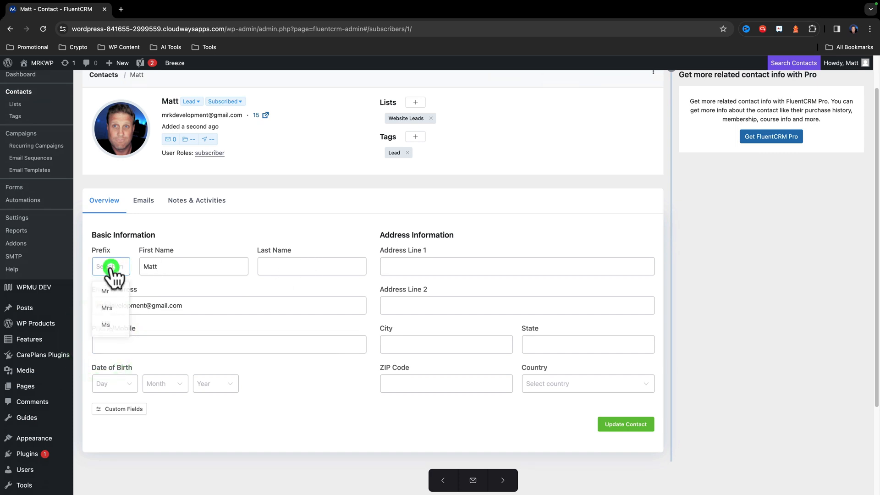
left_click(516, 266)
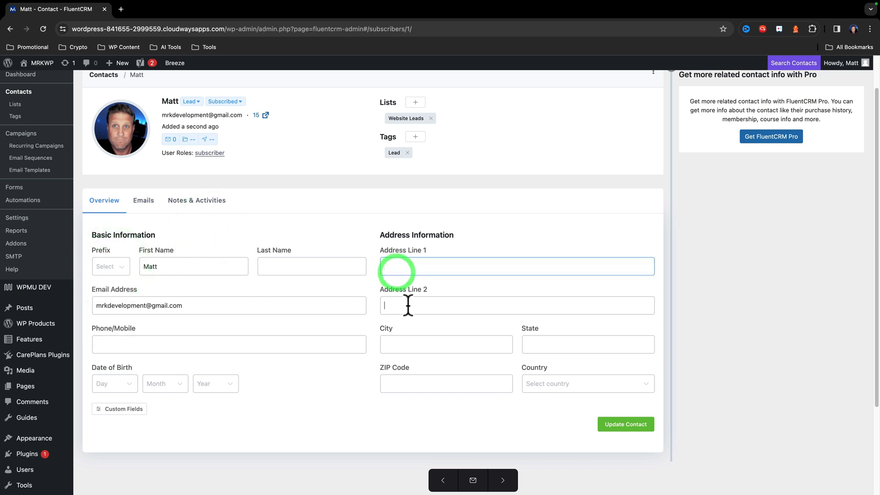
left_click(586, 383)
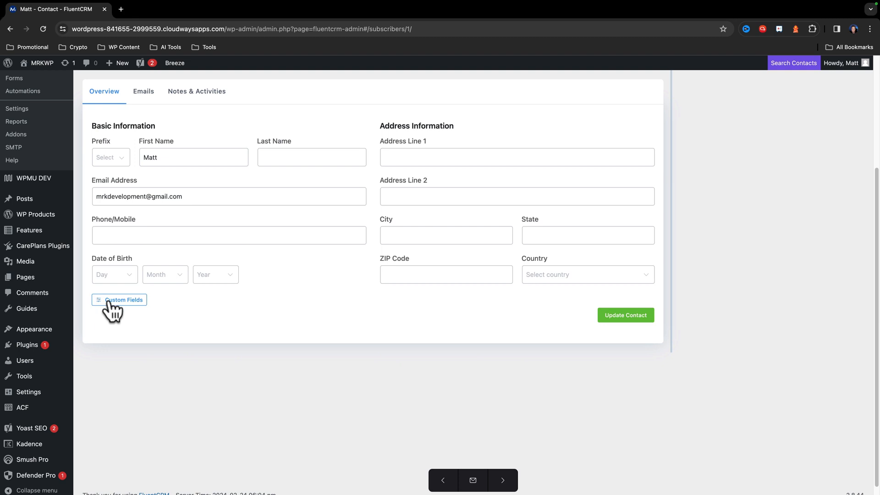
left_click(119, 298)
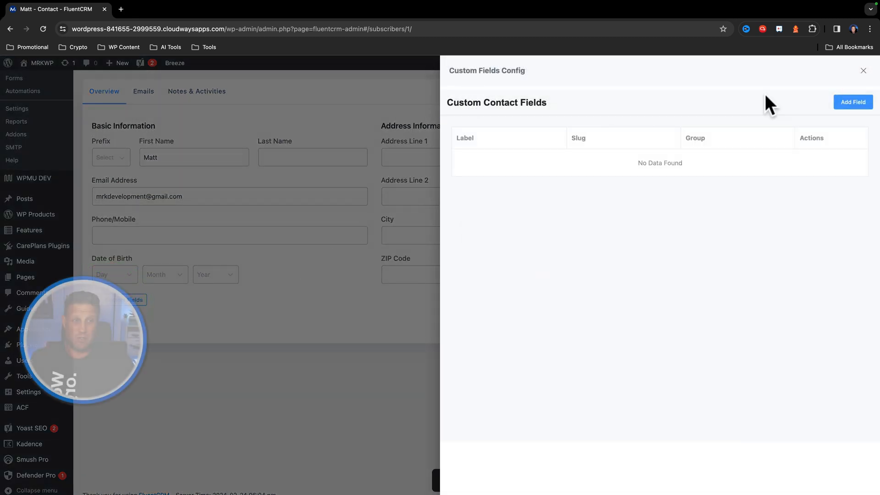
left_click(863, 71)
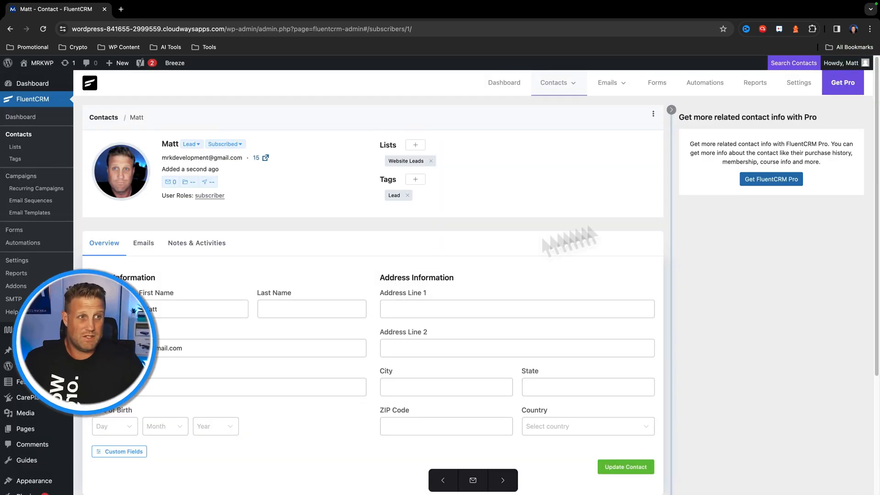
mouse_move(365, 185)
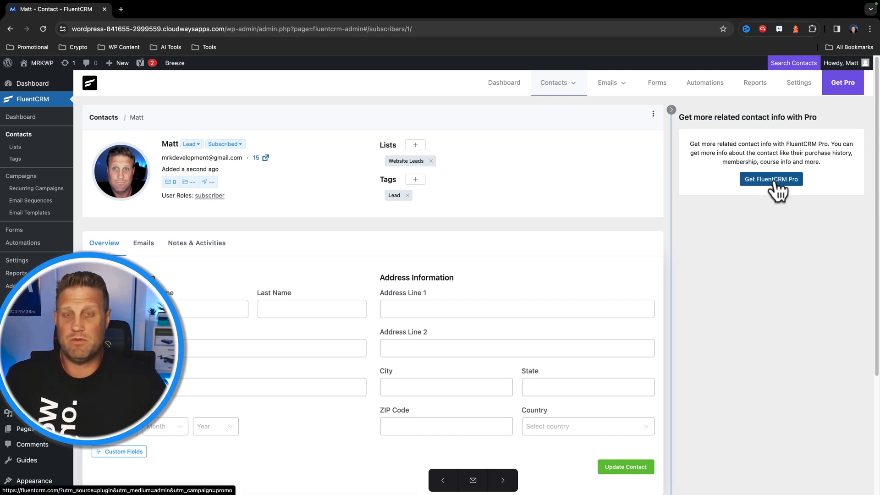
mouse_move(443, 188)
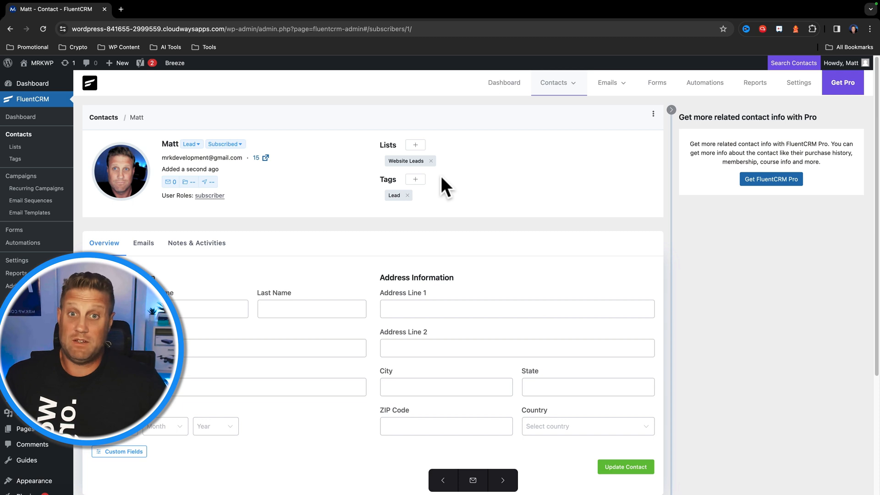